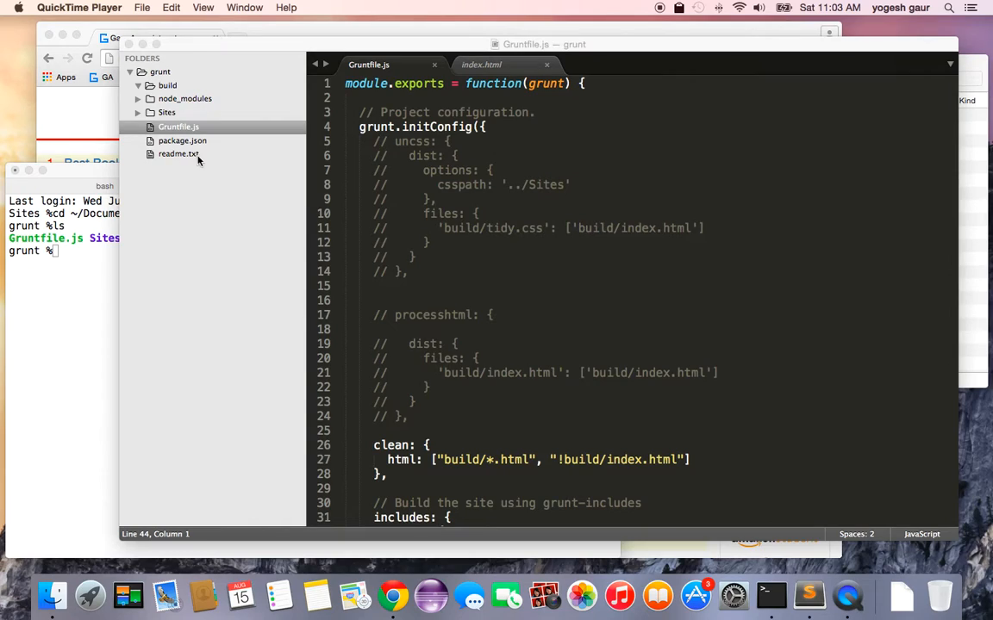
mouse_move(270, 172)
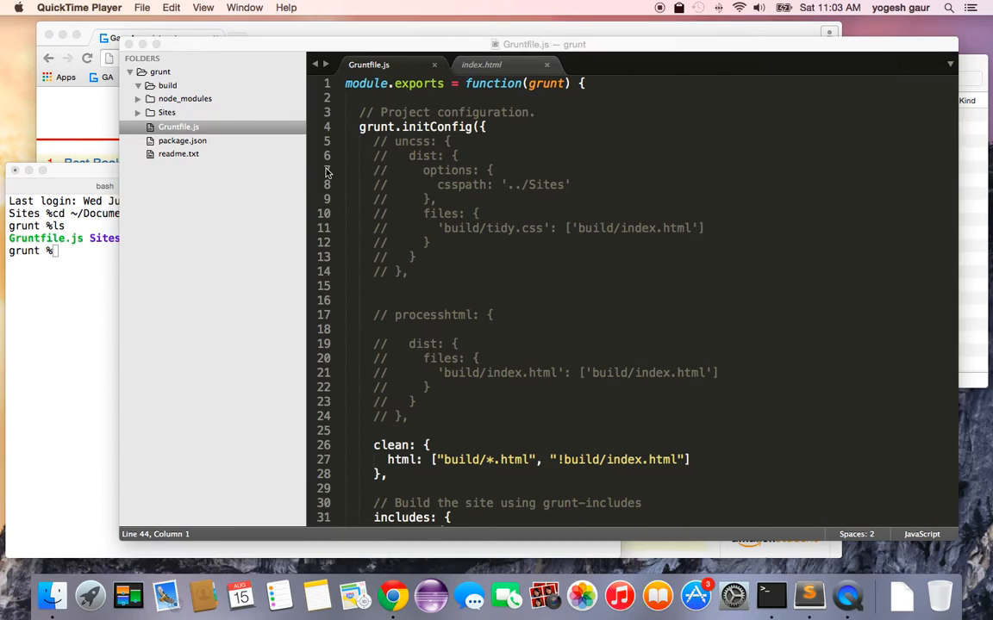
mouse_move(224, 117)
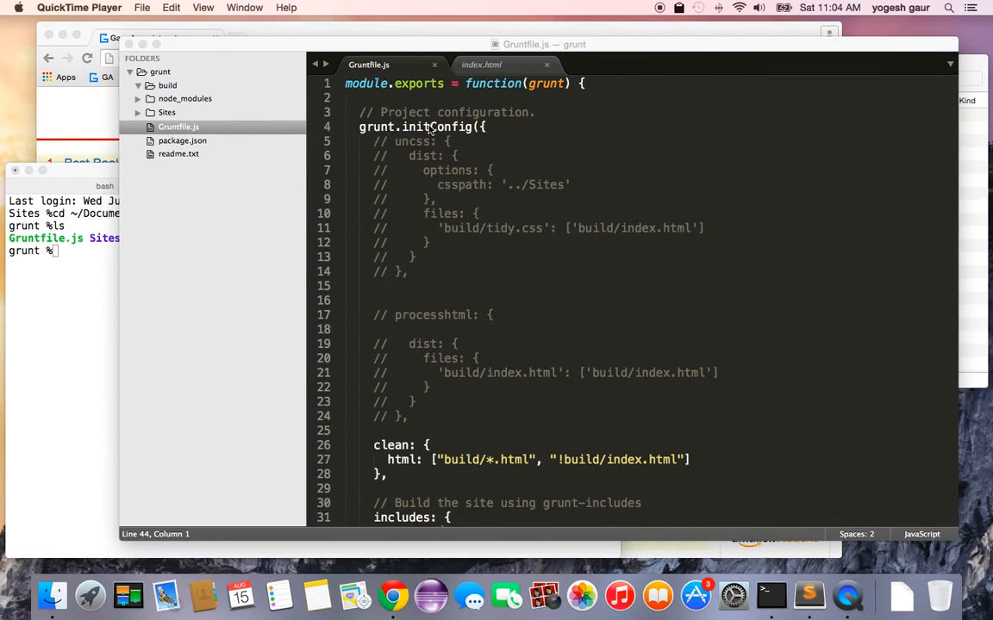
mouse_move(474, 124)
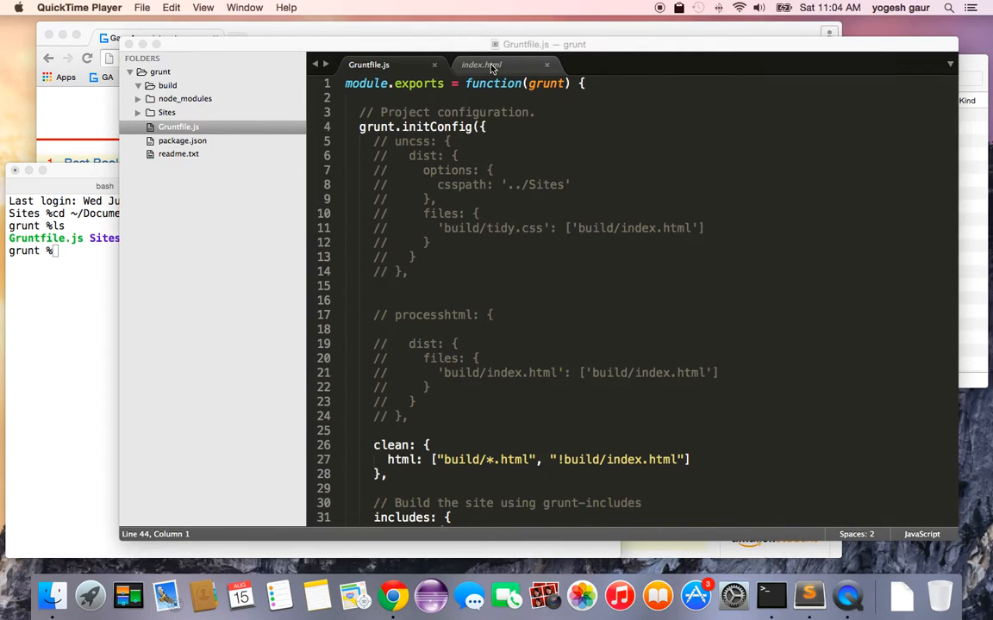
Step: Review the Gruntfile and source index.html, then run grunt to build build/index.html
left_click(369, 66)
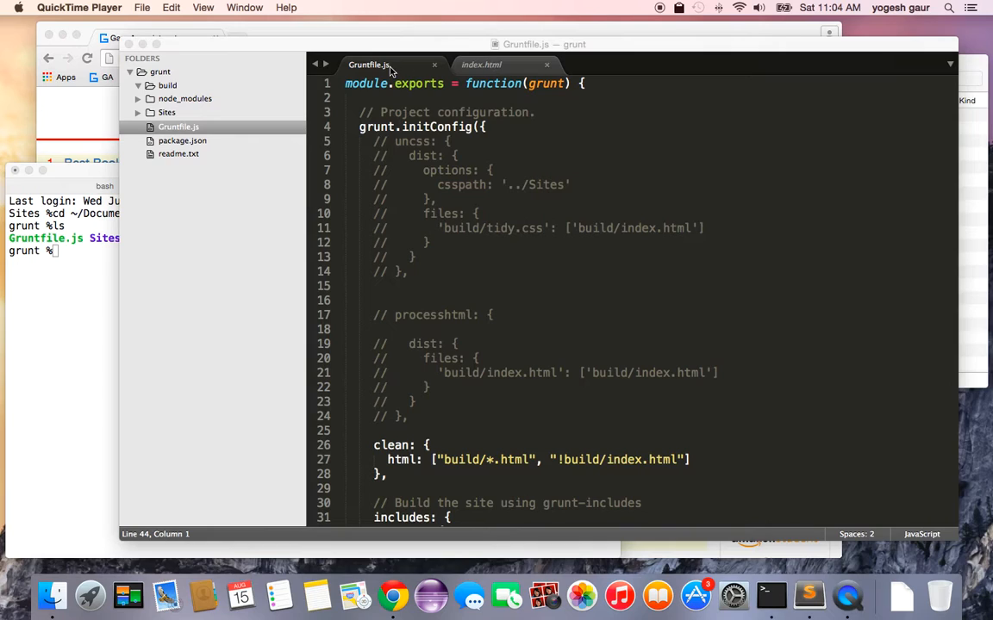
left_click(369, 65)
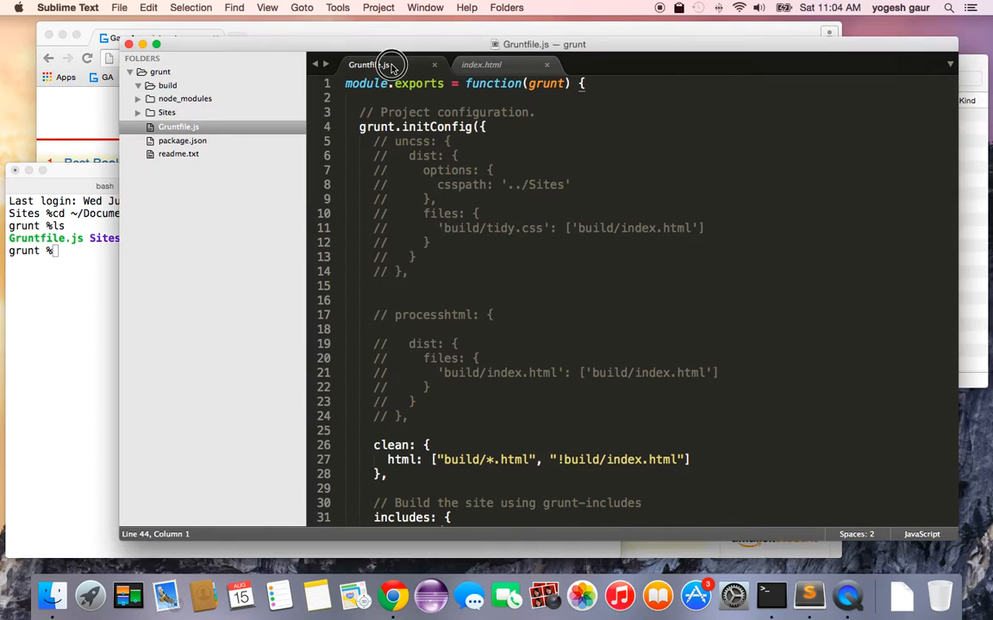
left_click(483, 65)
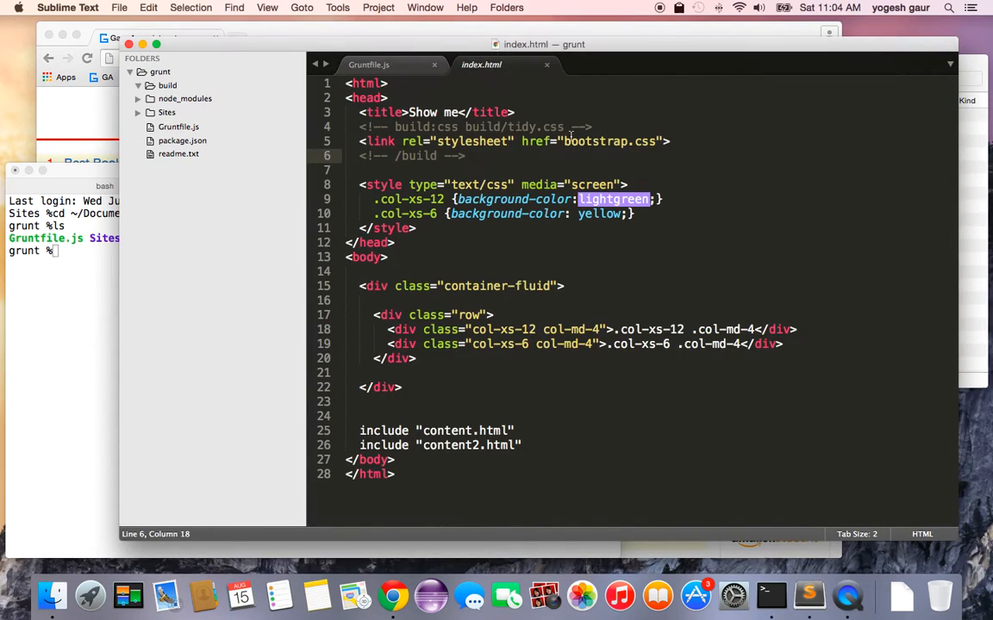
left_click(369, 66)
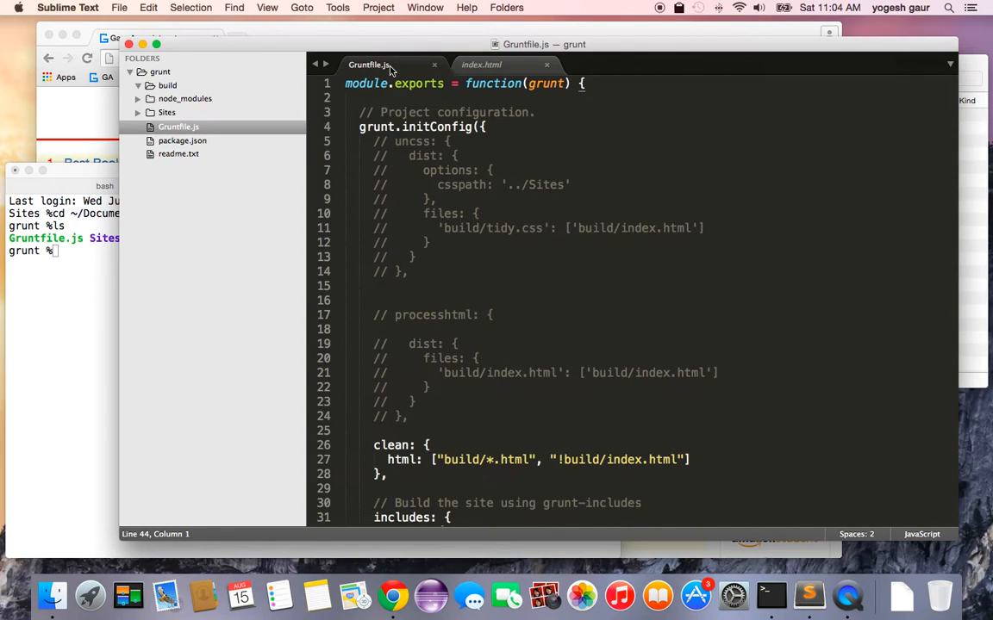
left_click(481, 66)
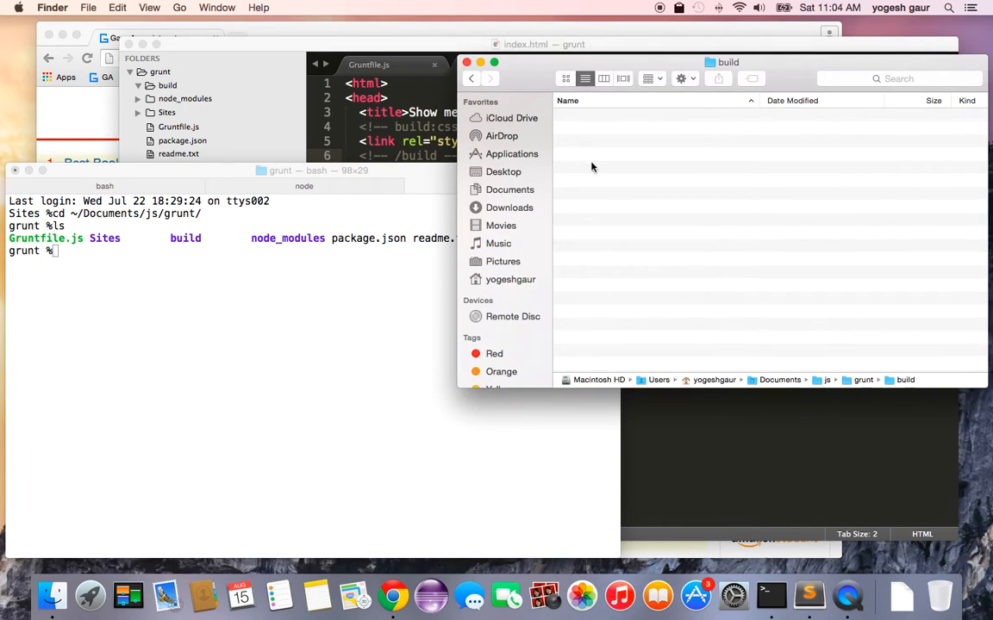
mouse_move(286, 284)
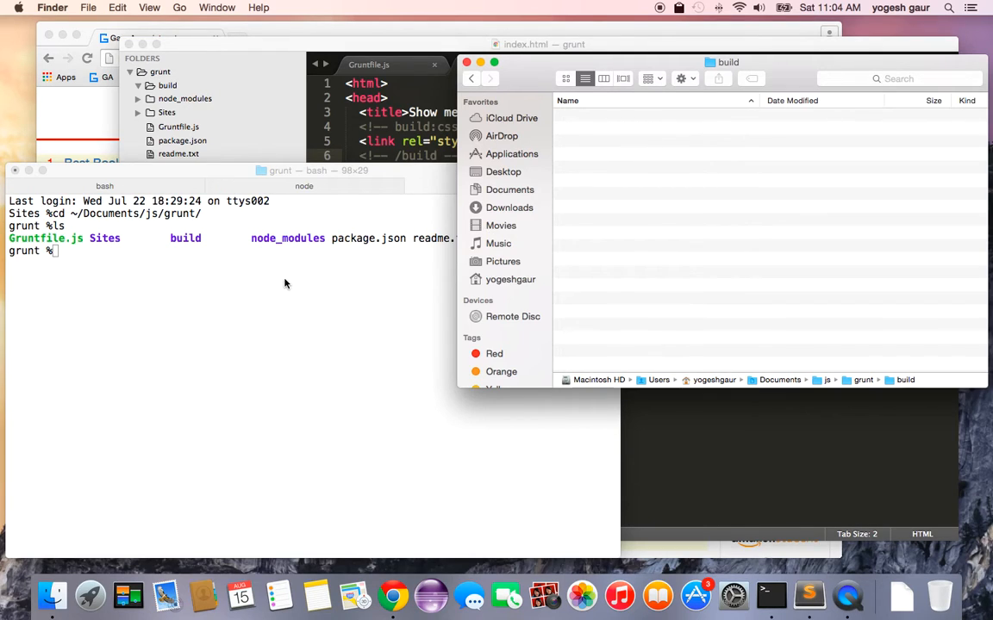
type("grunt")
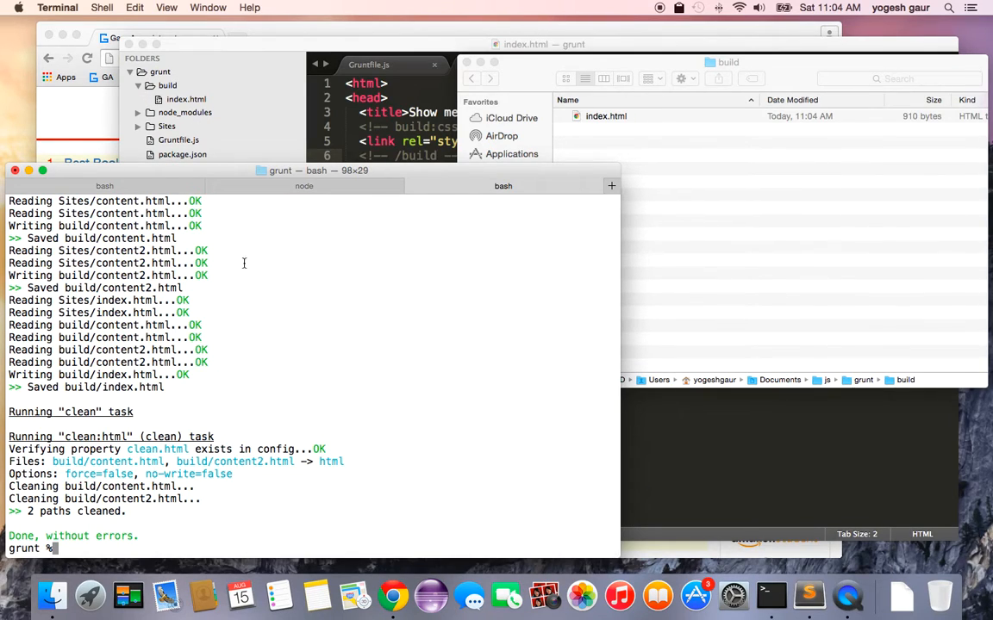
mouse_move(703, 176)
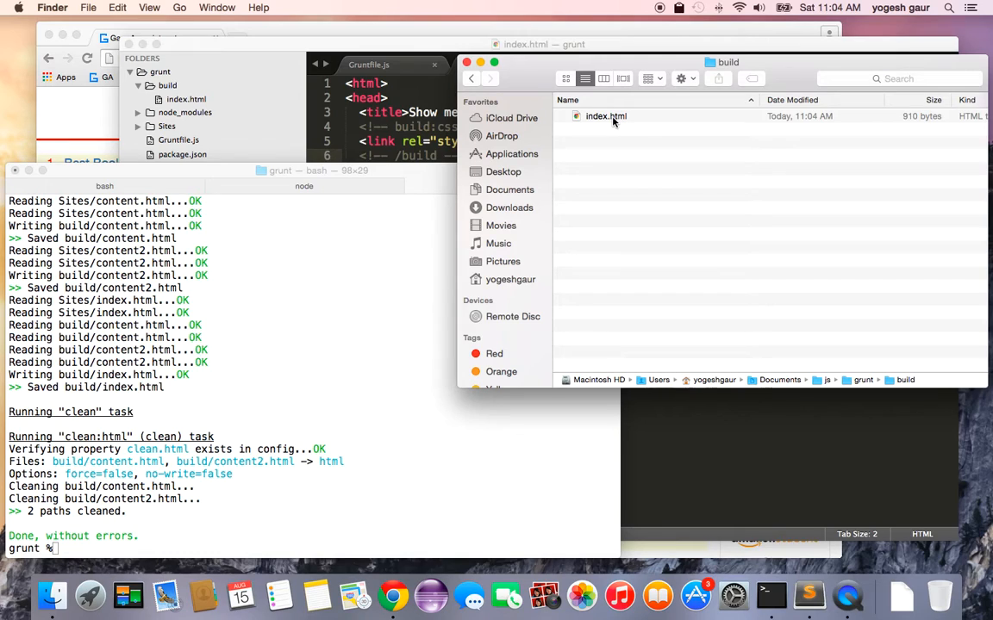
mouse_move(627, 196)
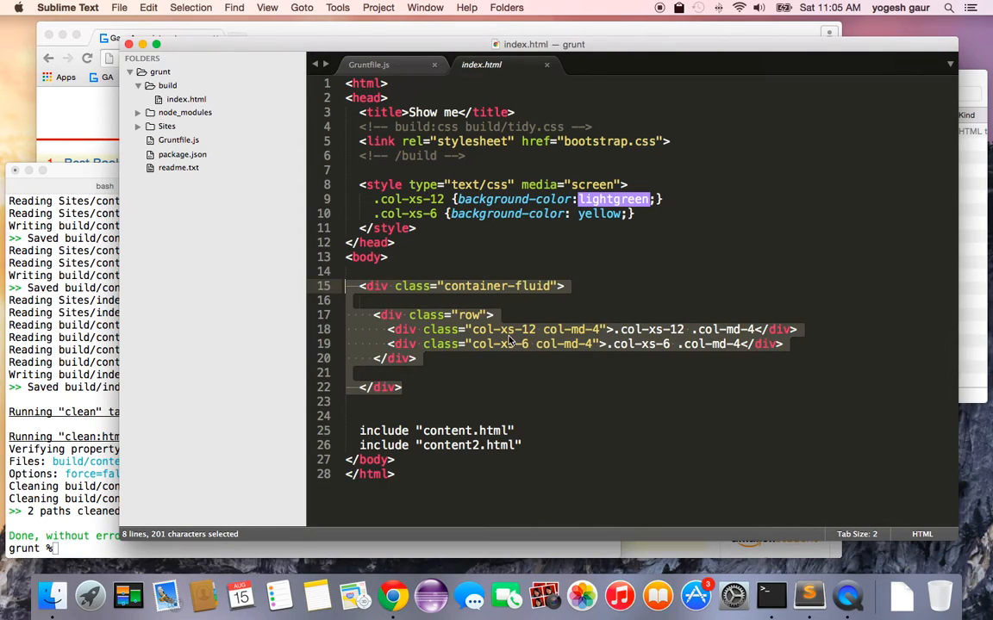
mouse_move(662, 362)
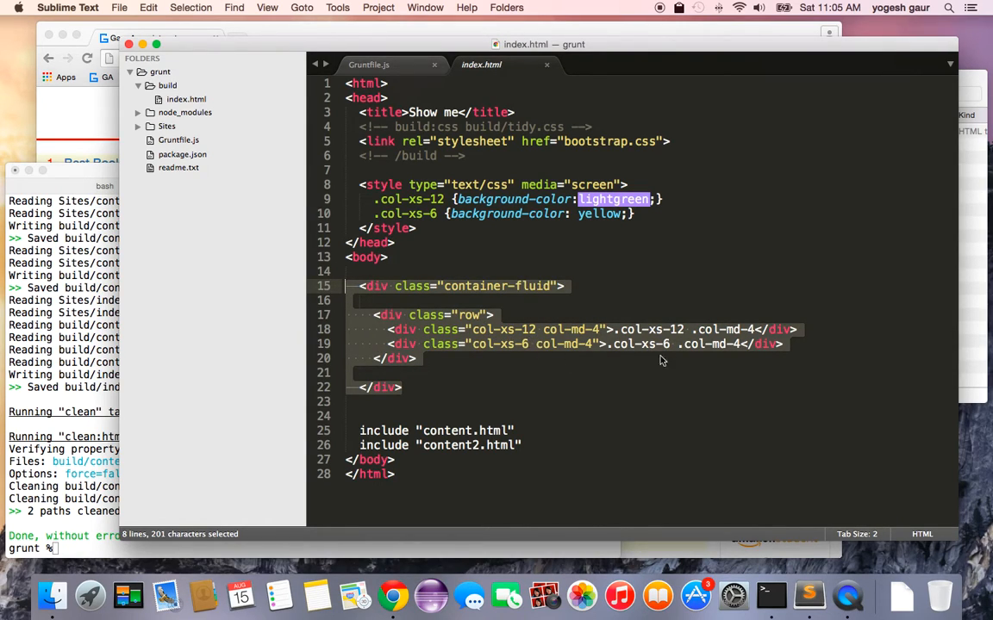
Step: Clear the selection of the container-fluid markup in the source index.html
left_click(565, 286)
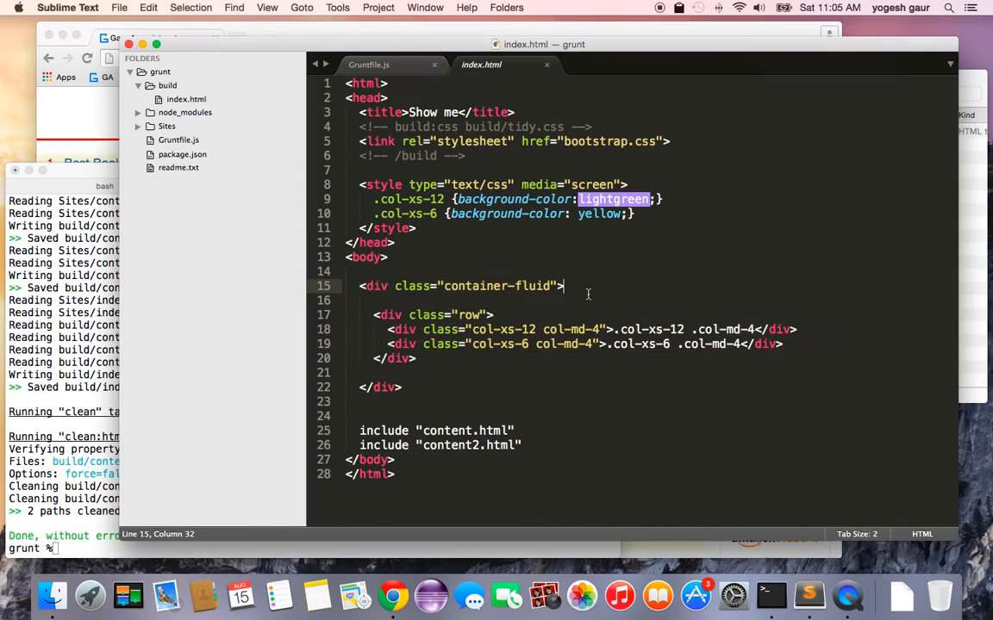
mouse_move(265, 126)
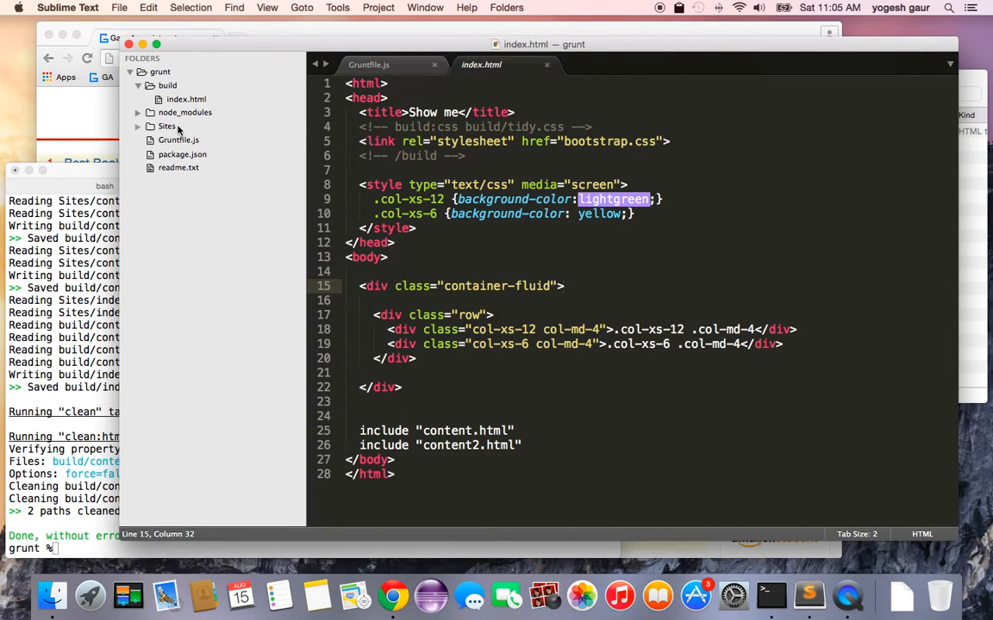
mouse_move(389, 65)
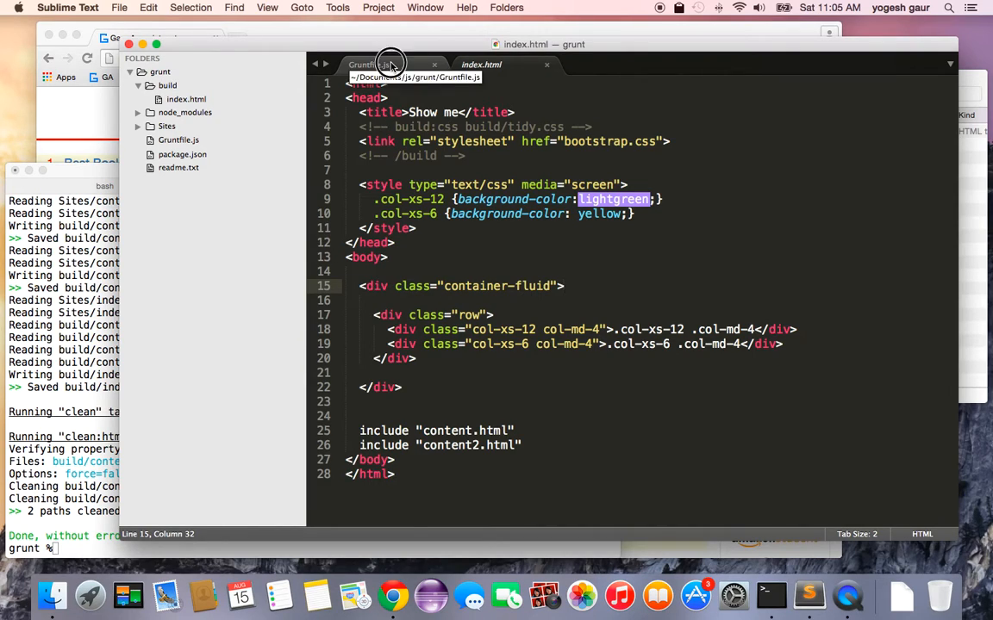
Step: Install grunt-uncss into the project with npm install grunt-uncss
left_click(369, 64)
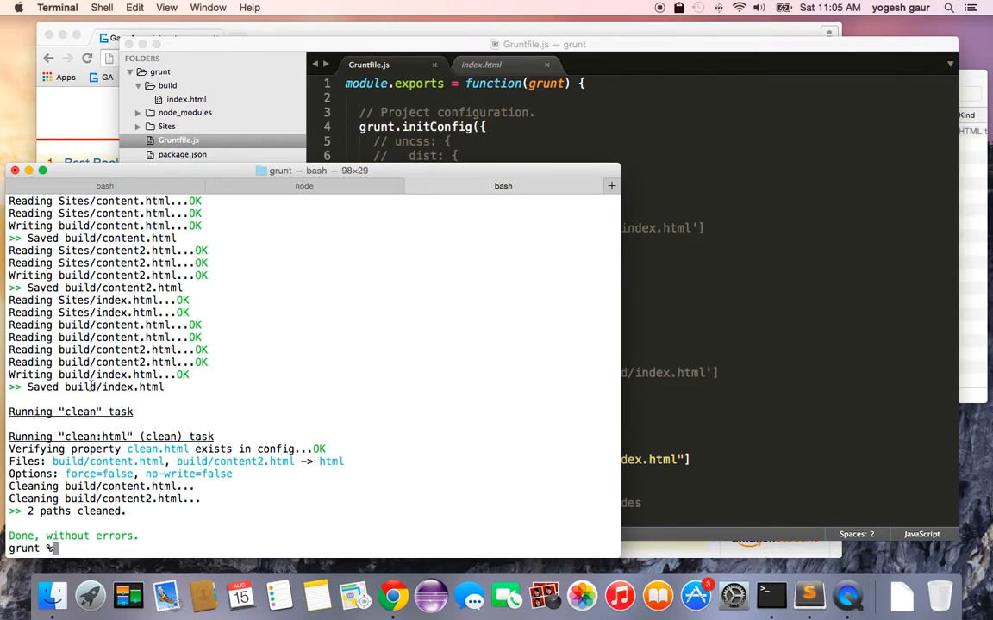
type("n")
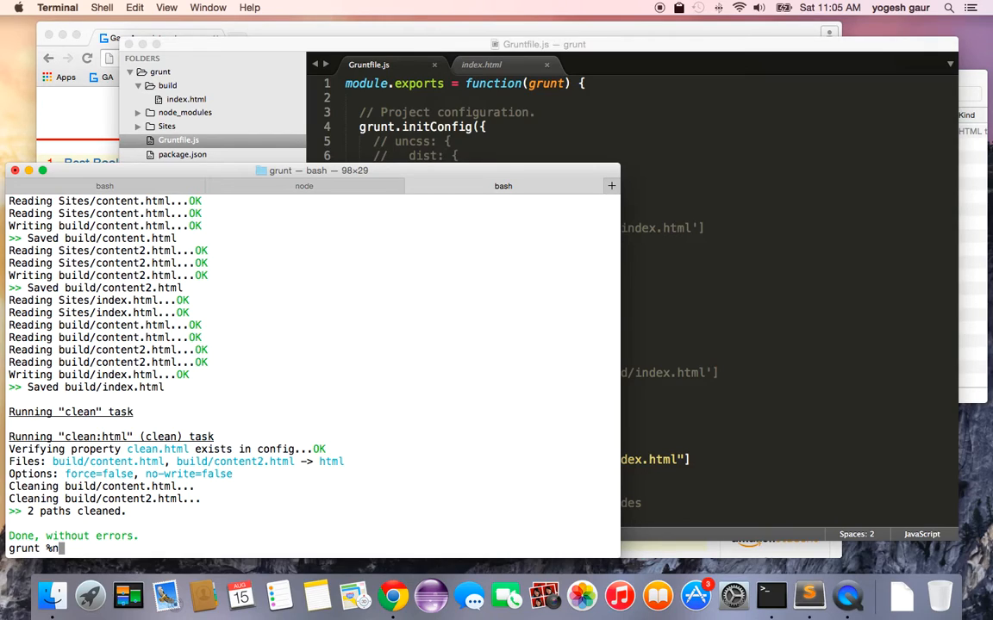
type("pm install grunt-")
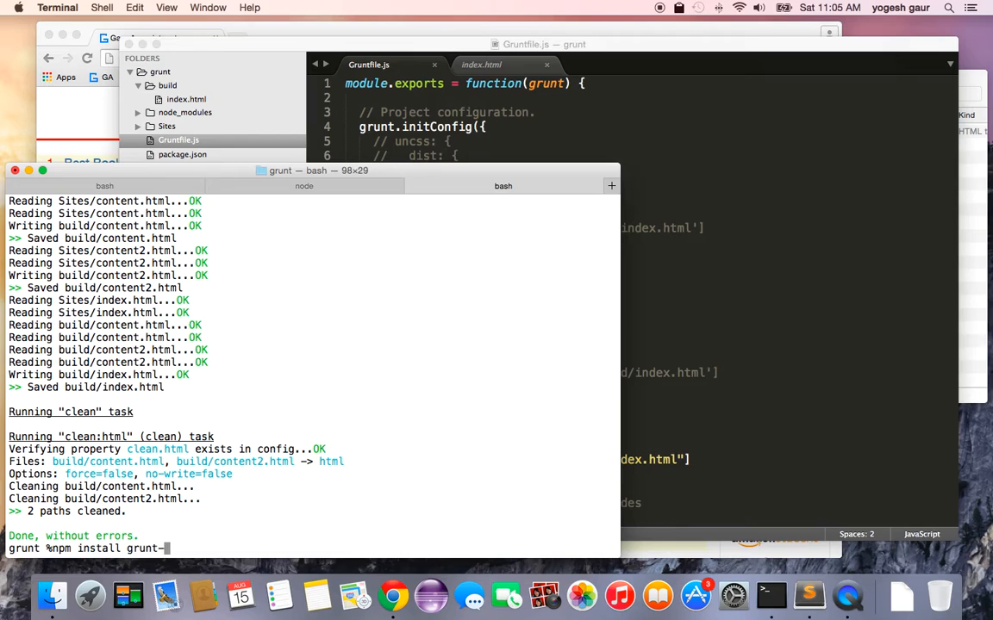
type("uncss")
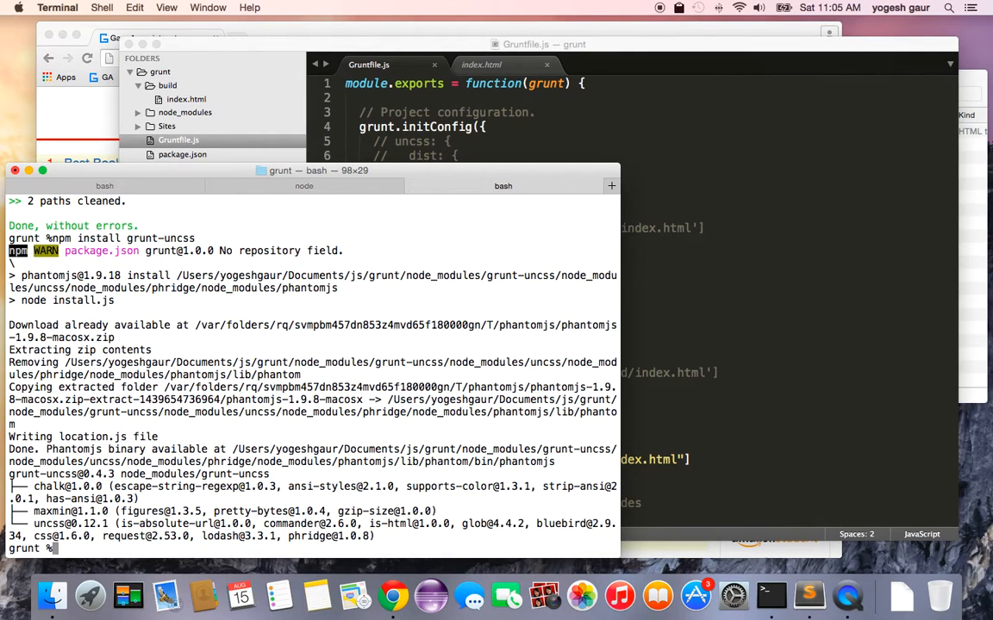
mouse_move(481, 141)
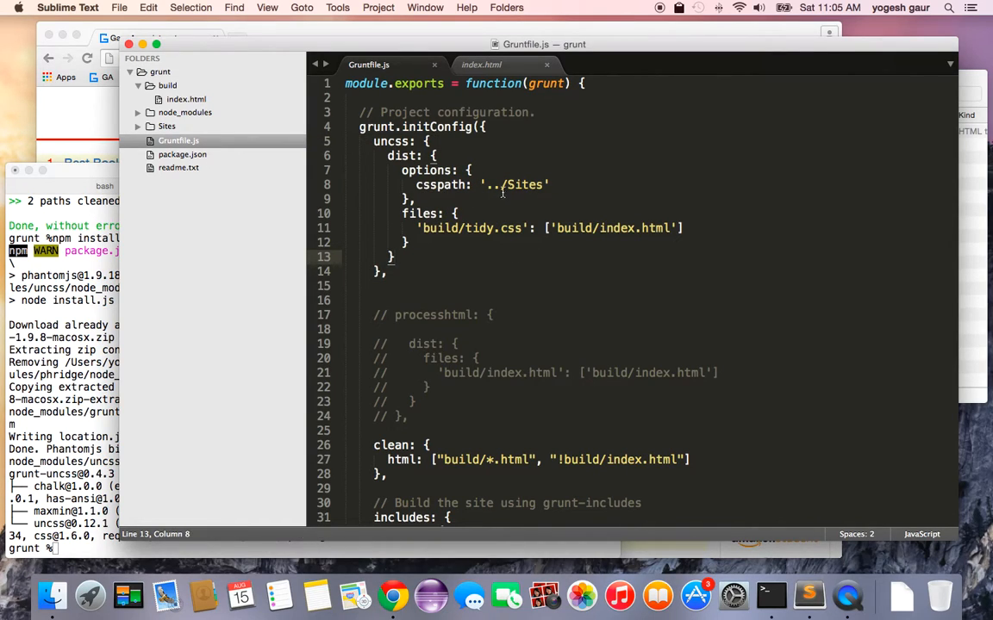
Step: Activate the uncss task with ../Sites as cssPath and build/tidy.css as output
left_click(165, 125)
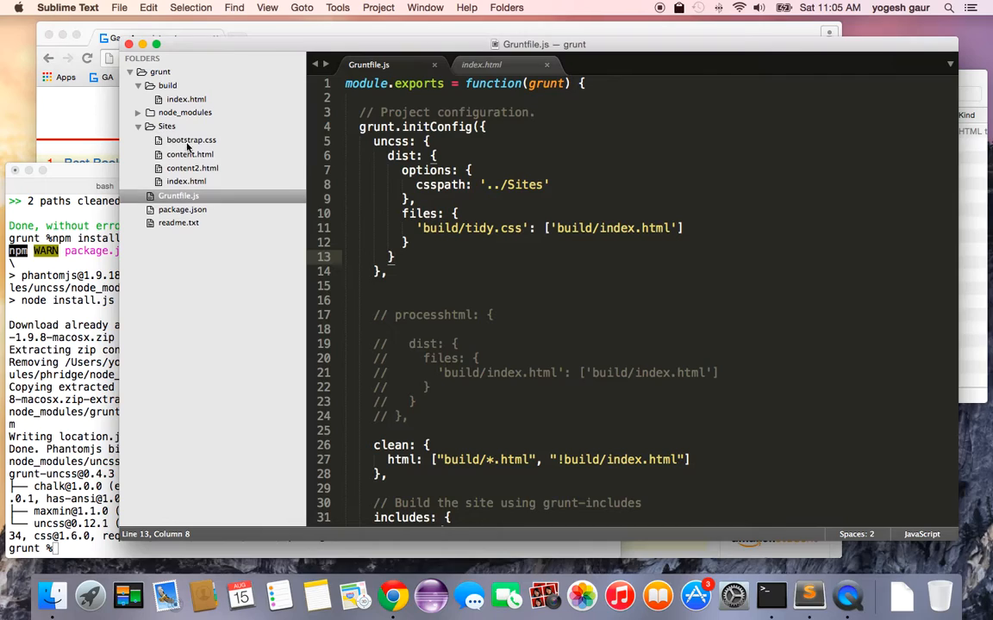
left_click(150, 128)
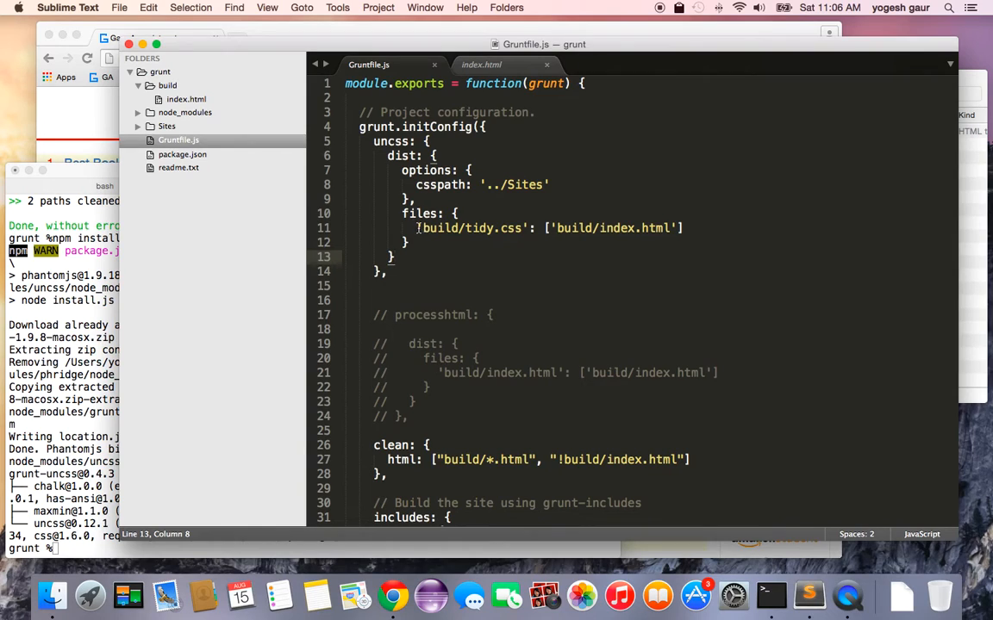
double_click(469, 227)
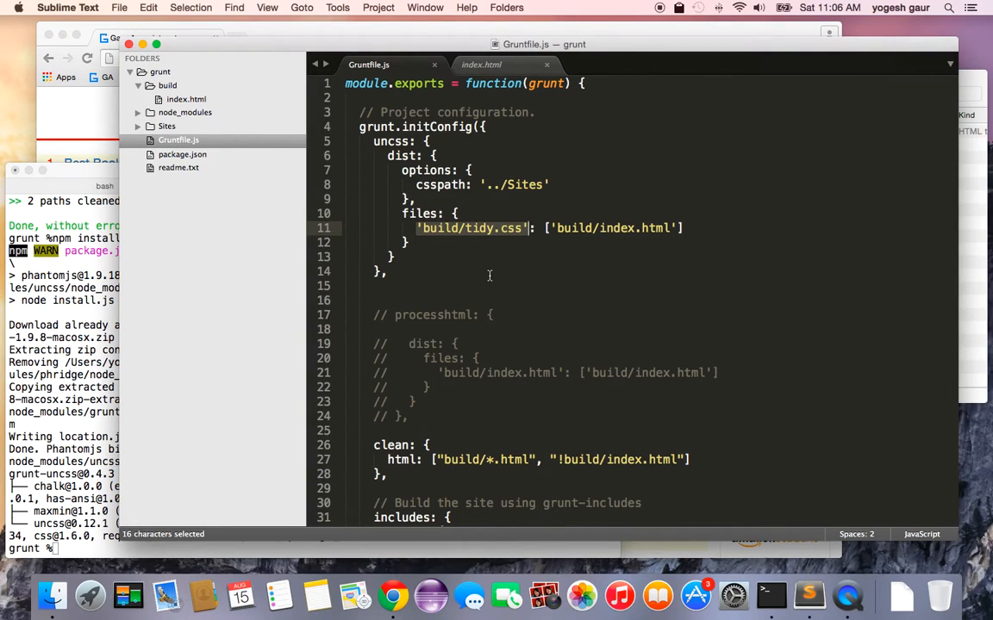
scroll("down", 3)
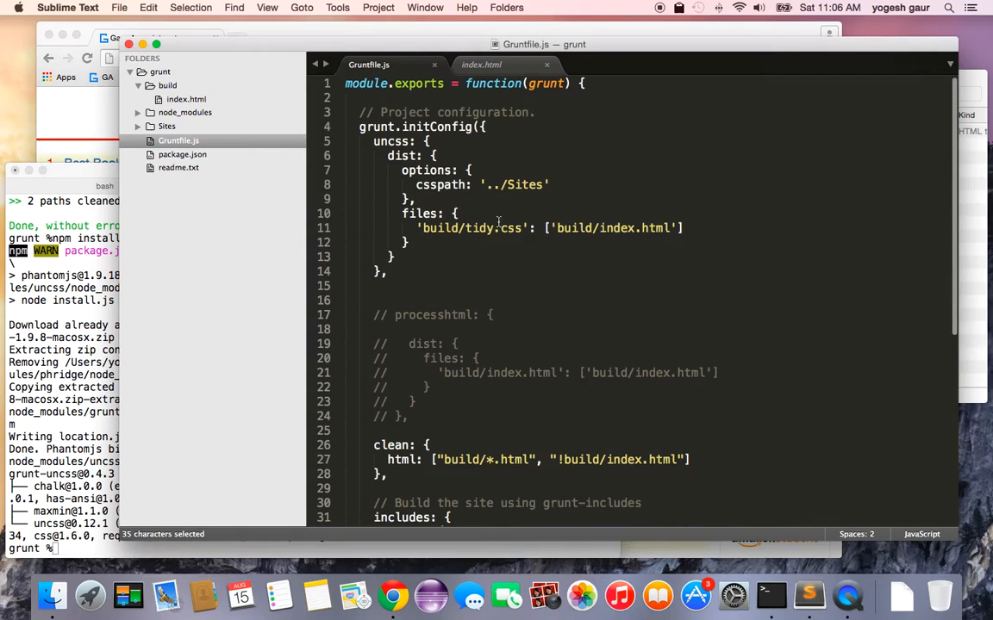
mouse_move(515, 231)
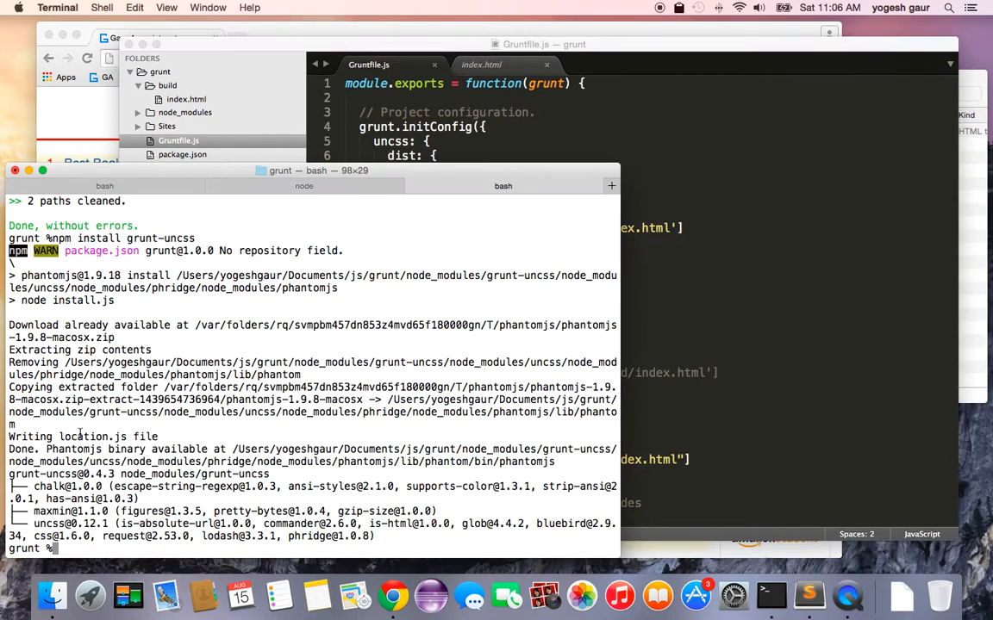
Step: Run grunt uncss to create build/tidy.css, review the 2.73 kB result, and return to the Gruntfile
type("grunt uncss")
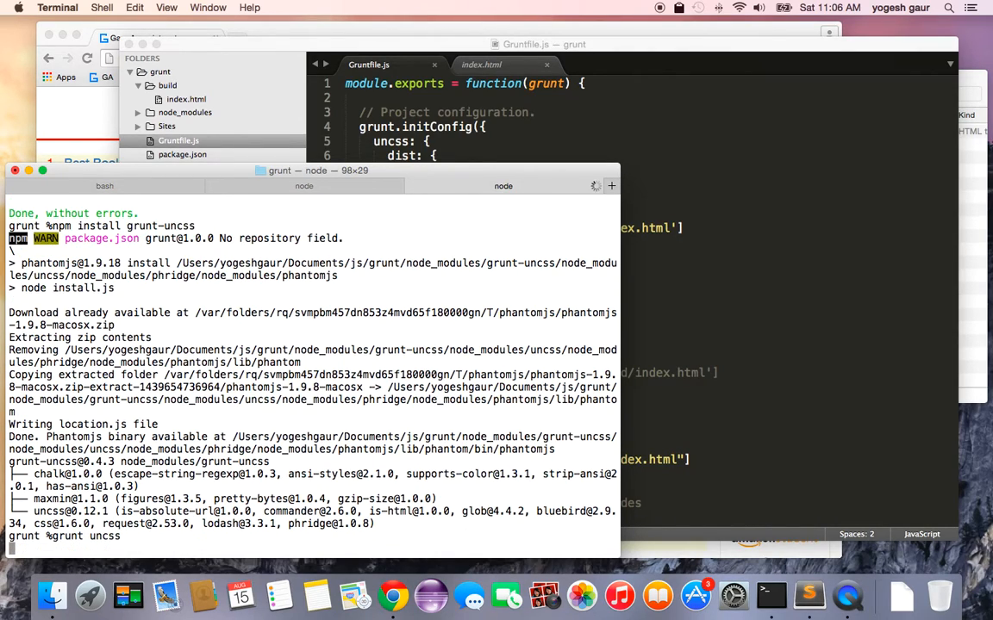
key("enter")
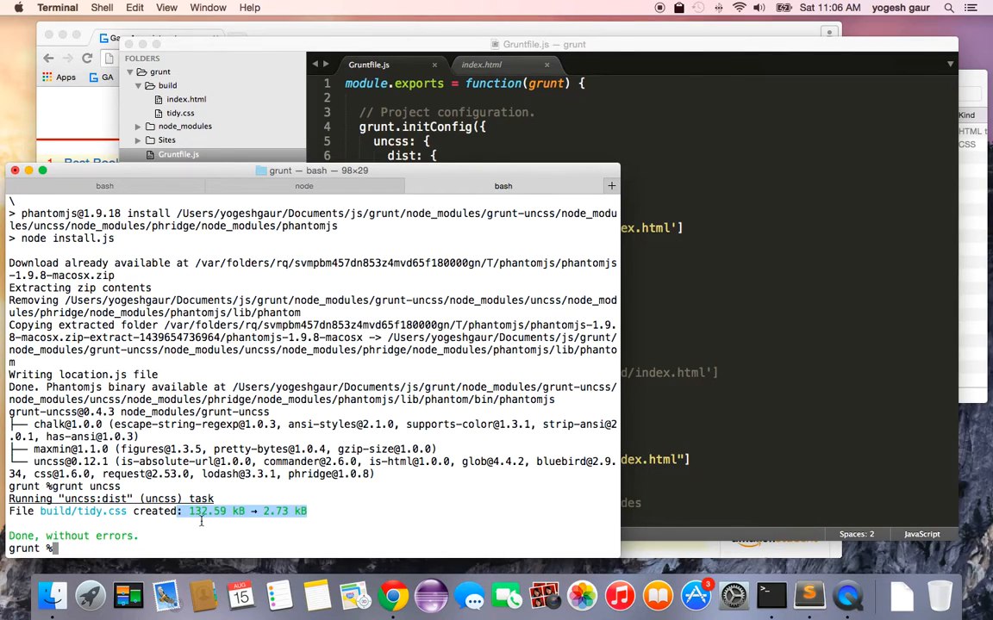
mouse_move(314, 524)
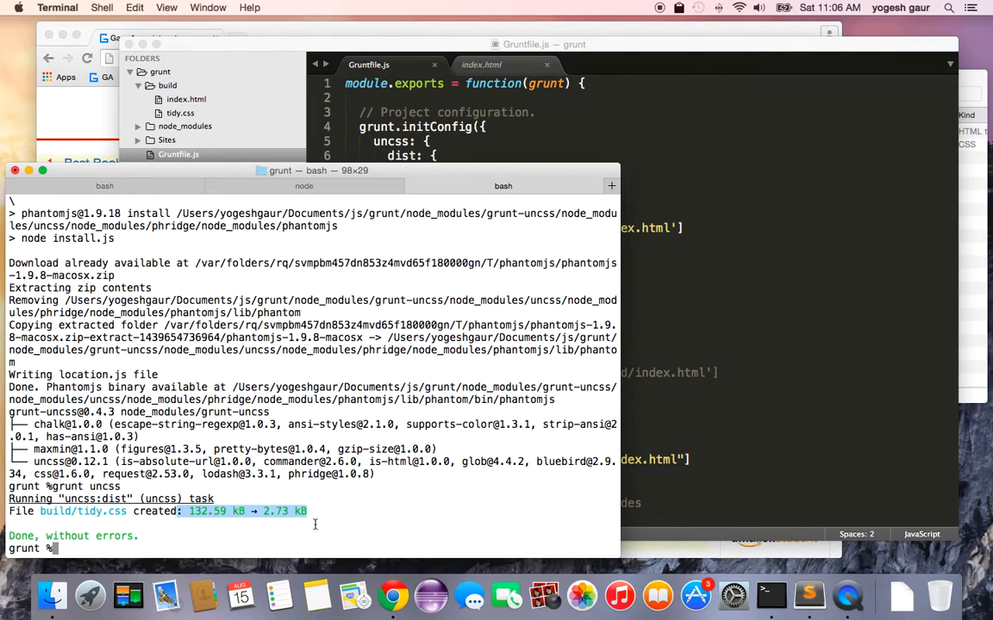
mouse_move(200, 527)
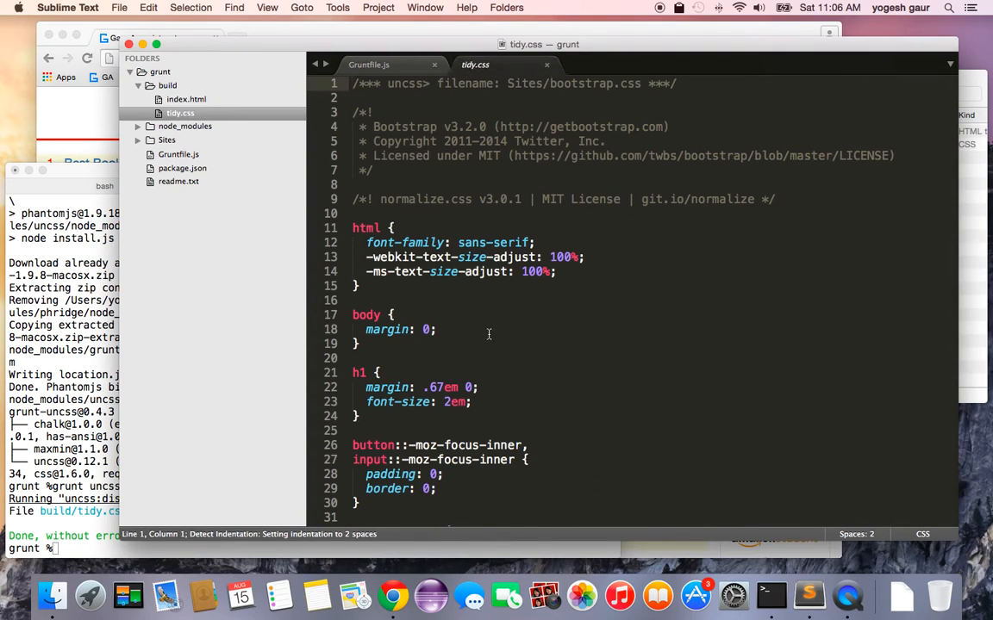
scroll("down", 3)
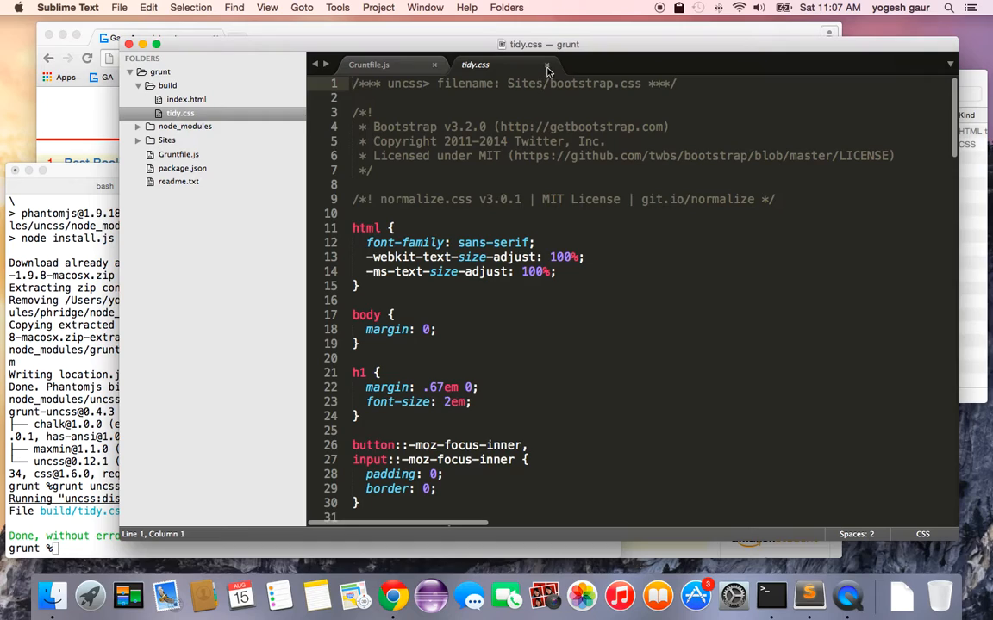
left_click(368, 66)
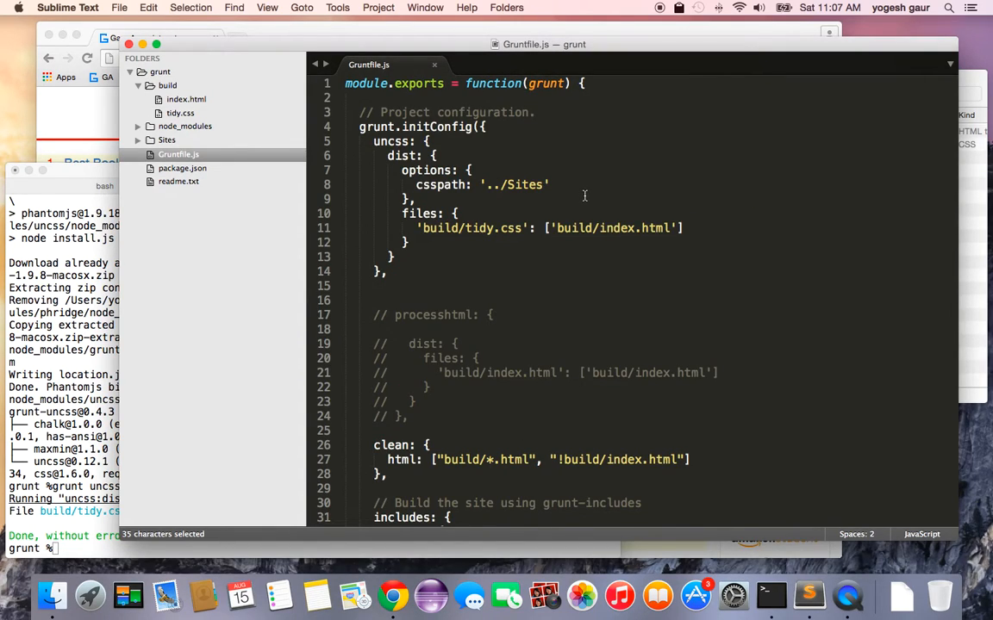
Step: Check the built index.html, then uncomment the processhtml task for build/index.html in Gruntfile.js
left_click(186, 99)
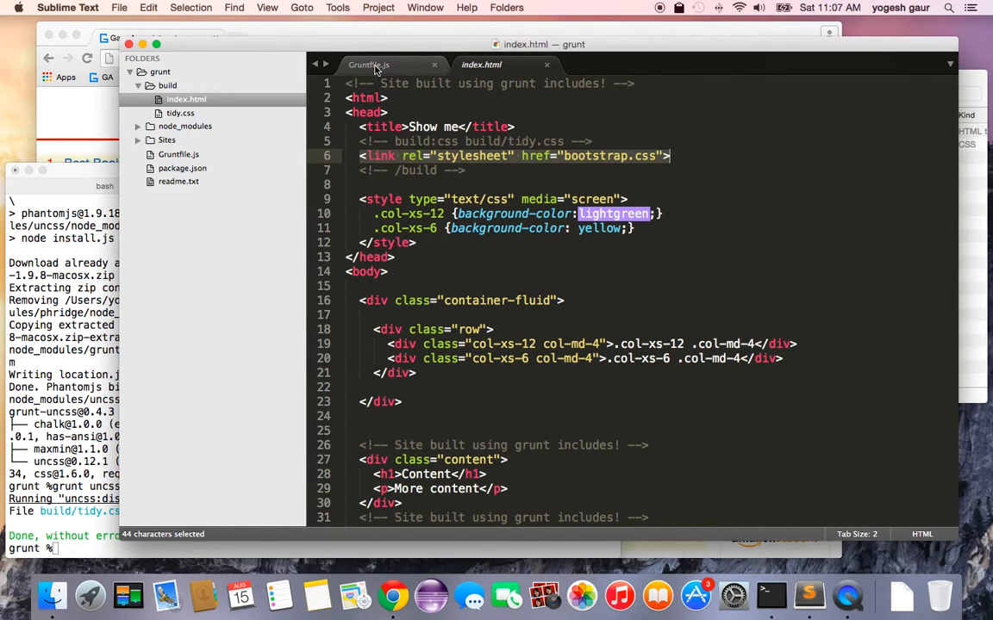
left_click(369, 66)
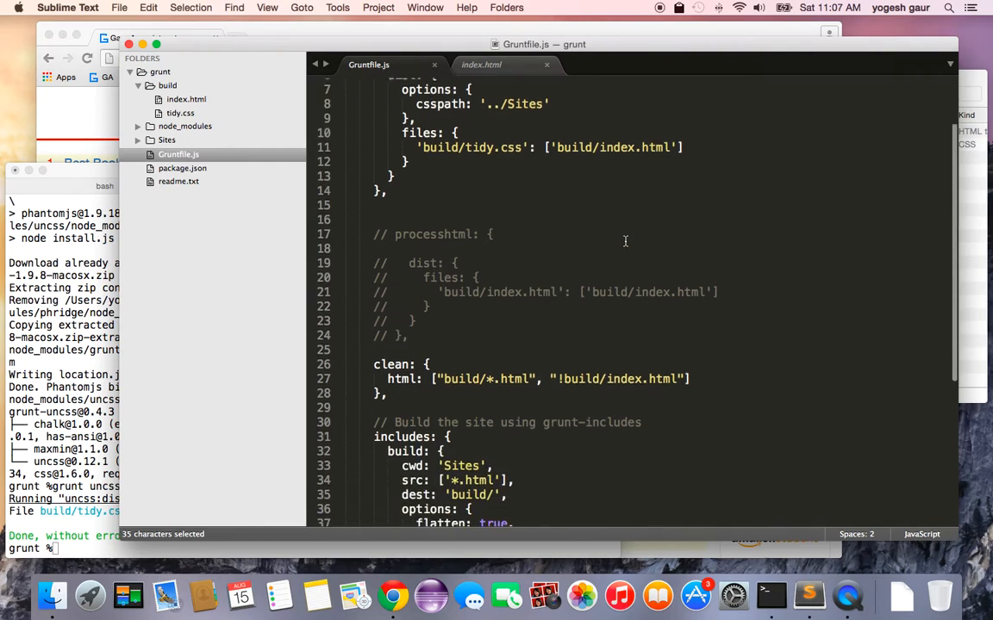
scroll("down", 3)
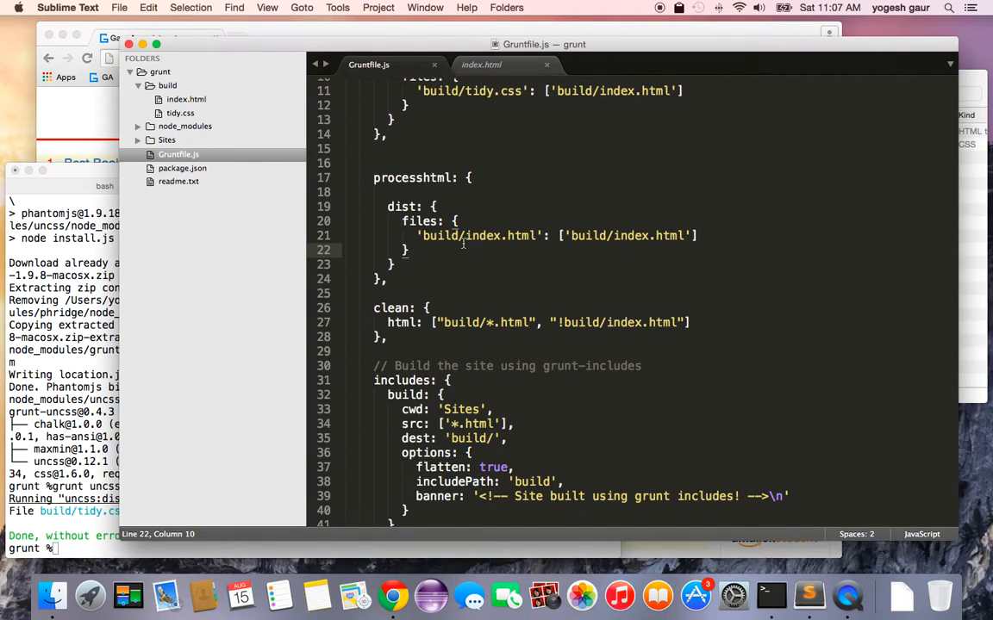
mouse_move(517, 265)
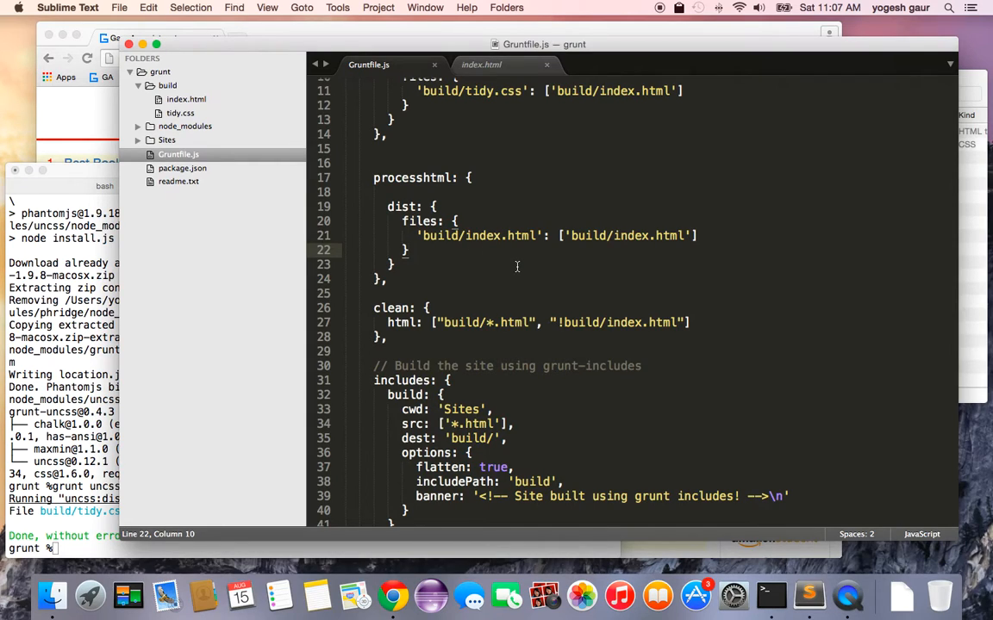
Step: Uncomment the loadNpmTasks('grunt-processhtml') line, save, and bring Terminal forward
scroll("down", 3)
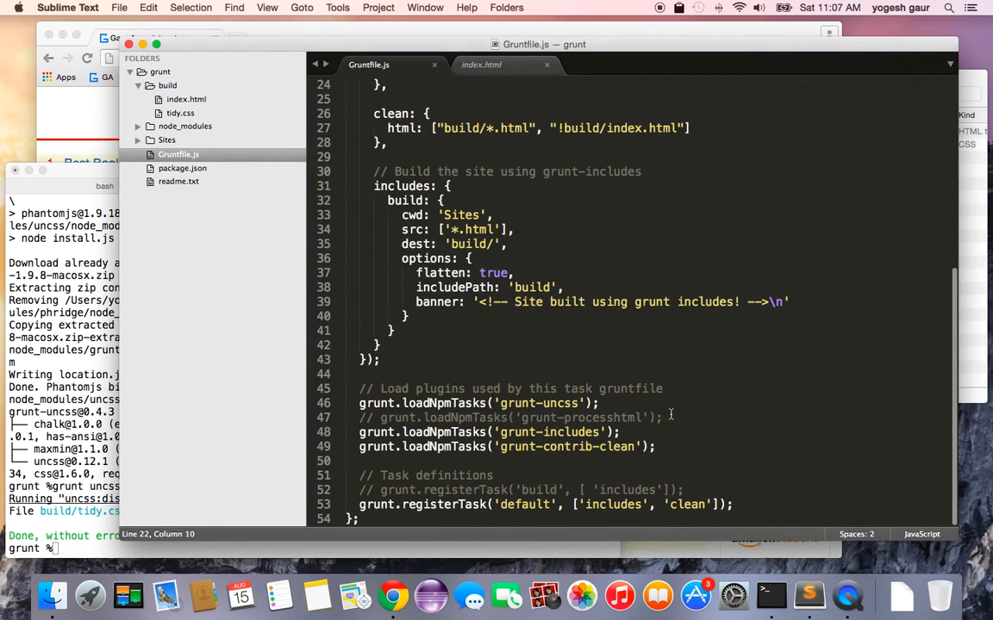
triple_click(508, 418)
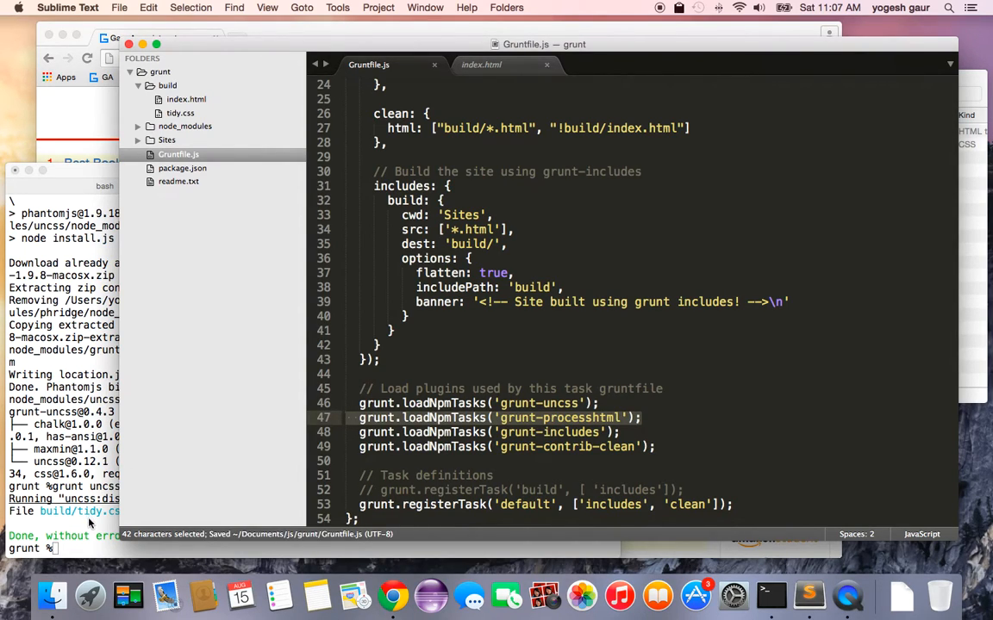
left_click(90, 531)
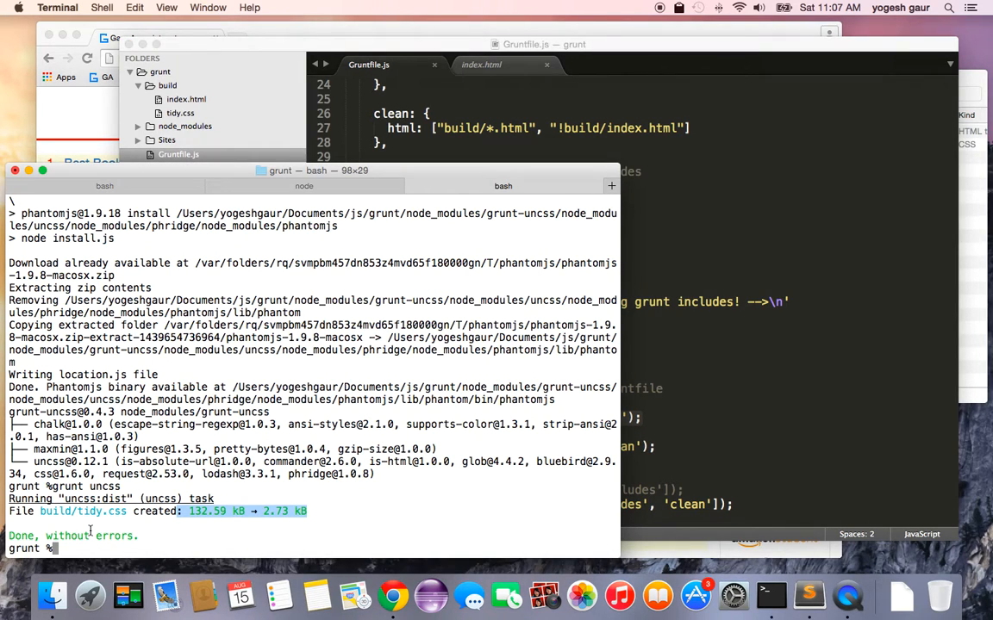
Step: After npm install processhtml returns 404, install grunt-processhtml instead
type("npm install")
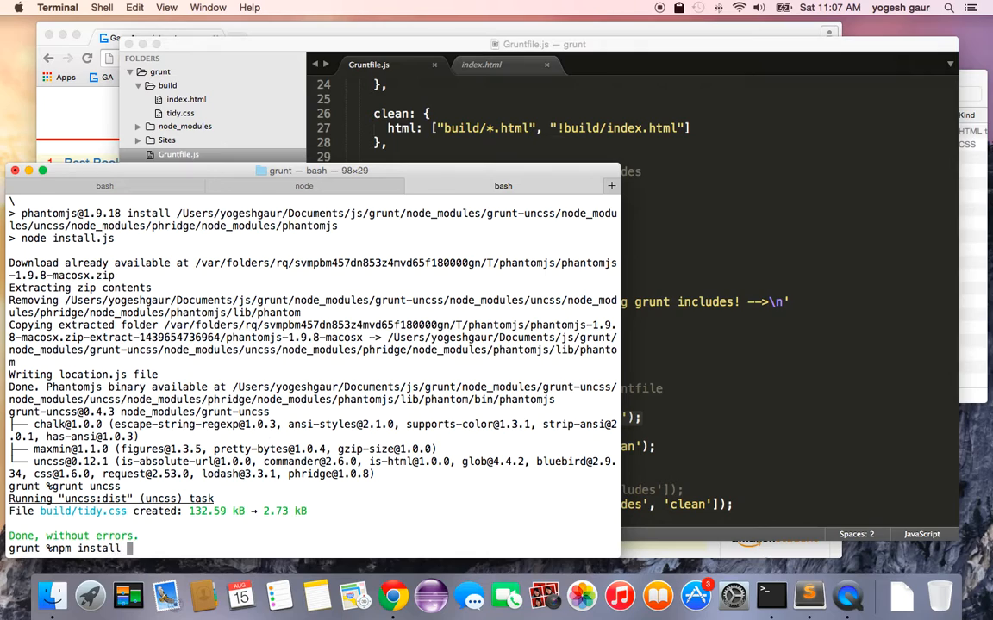
type("processhtml")
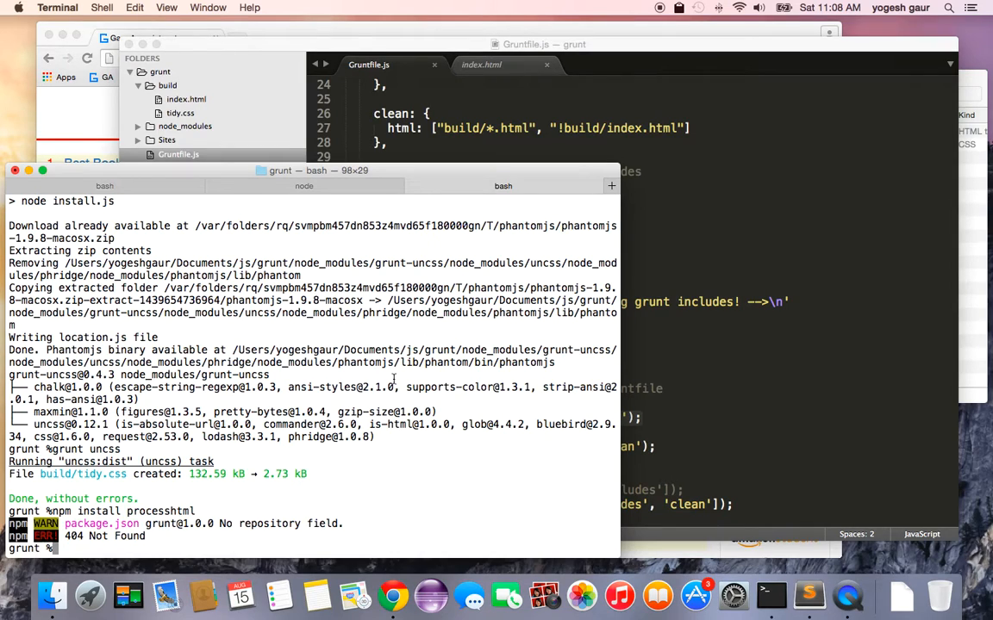
mouse_move(269, 448)
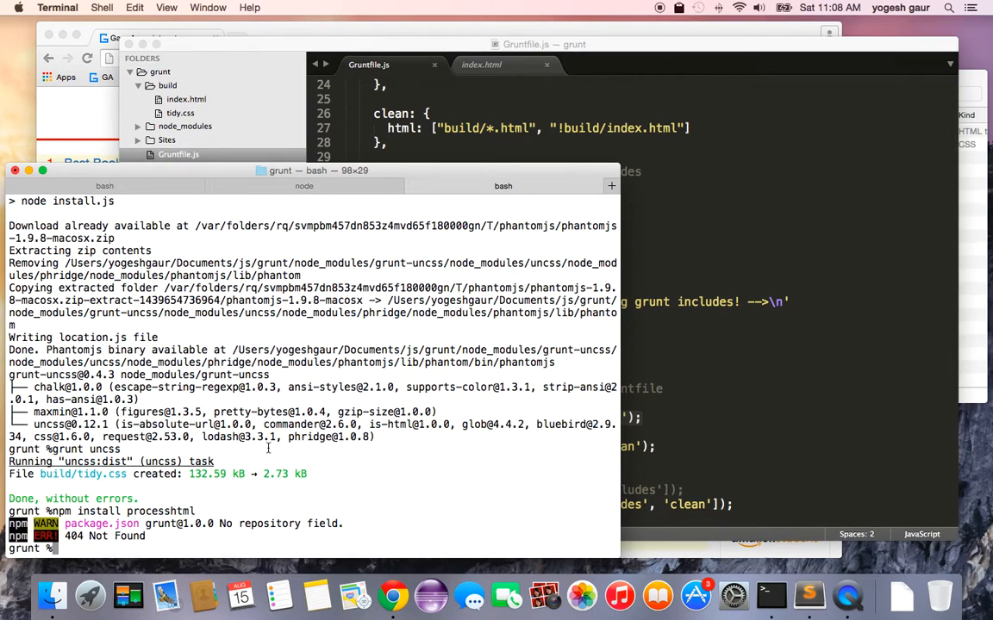
mouse_move(304, 465)
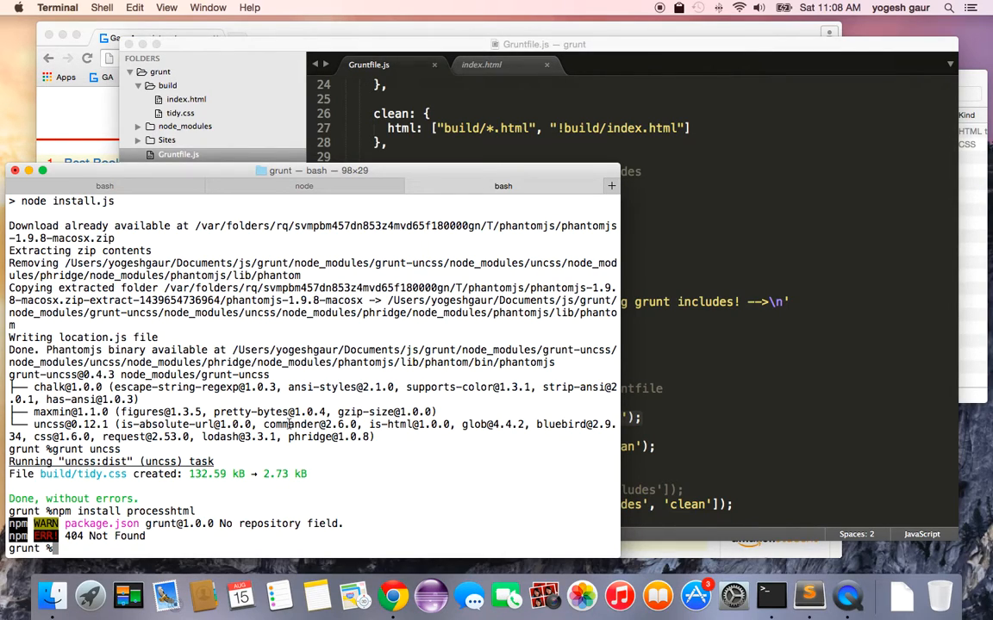
type("npm install processhtml")
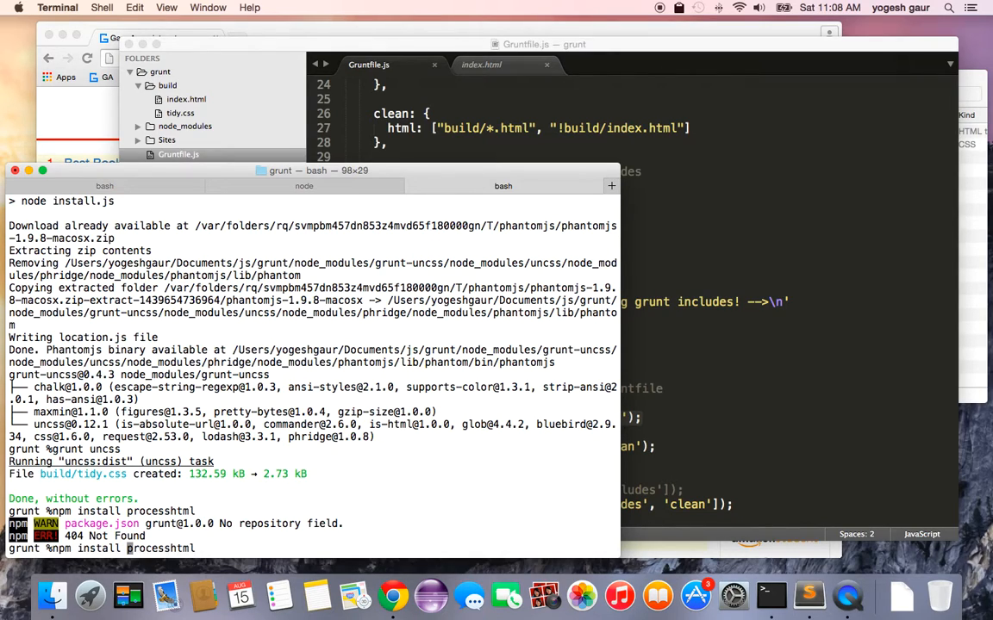
type("grunt-")
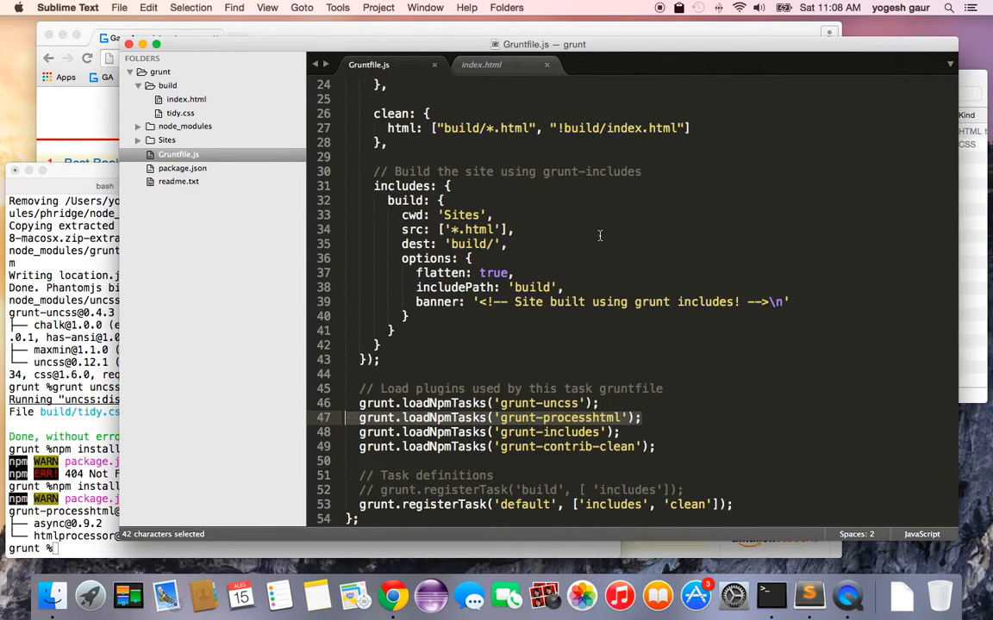
Step: Review the Sites sources content.html and index.html in Sublime Text
scroll("up", 3)
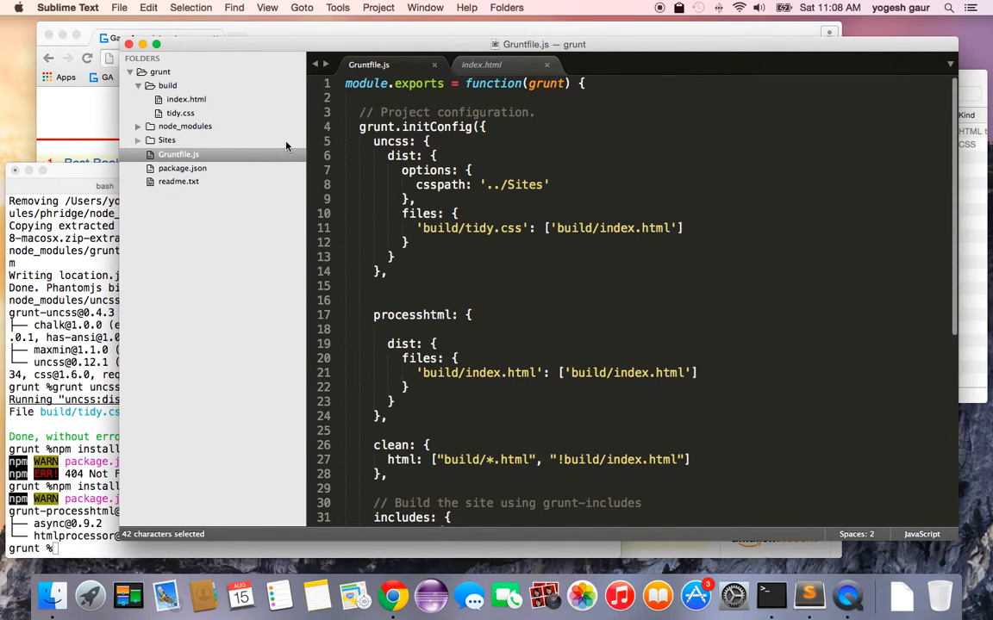
left_click(166, 139)
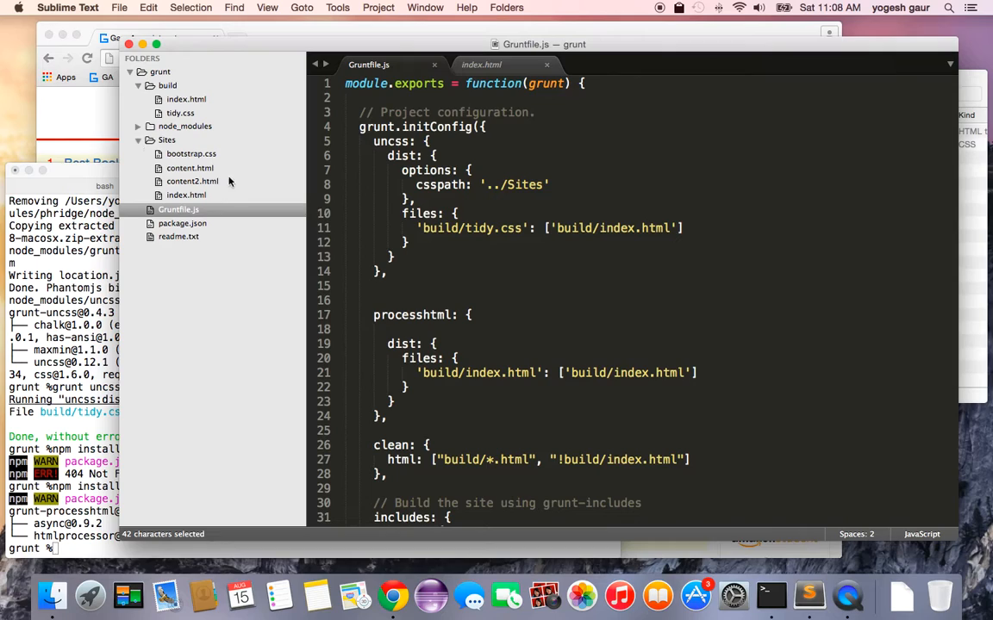
double_click(189, 169)
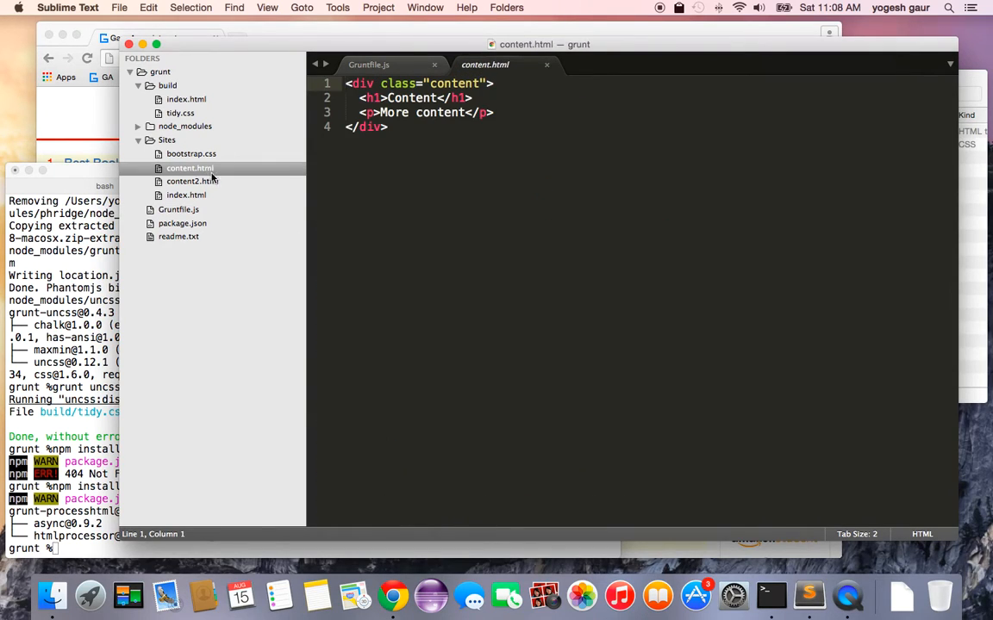
left_click(186, 195)
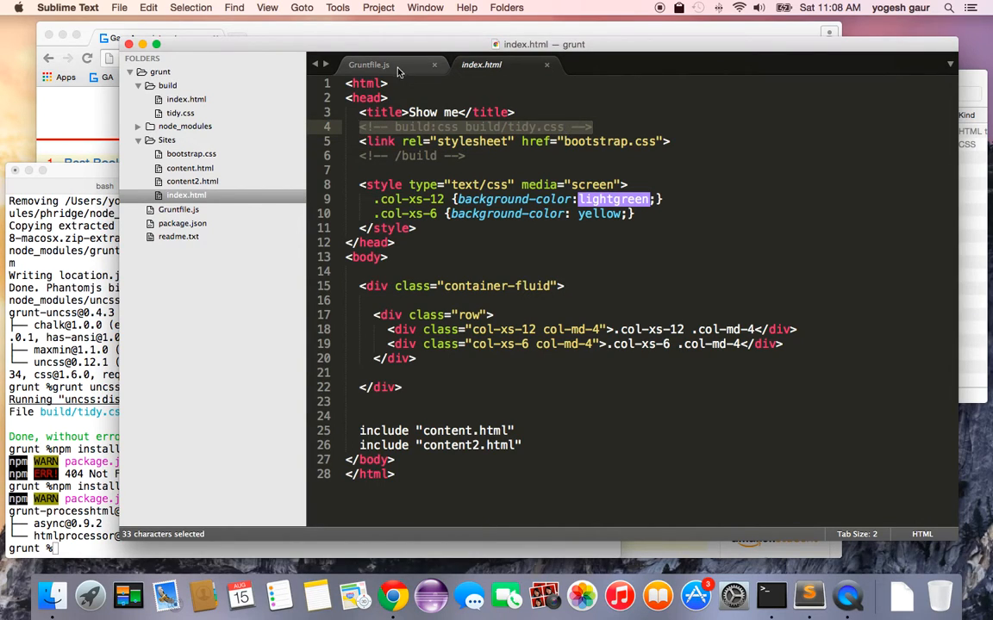
Step: Run grunt processhtml and confirm build/index.html now links build/tidy.css
left_click(368, 66)
type("g")
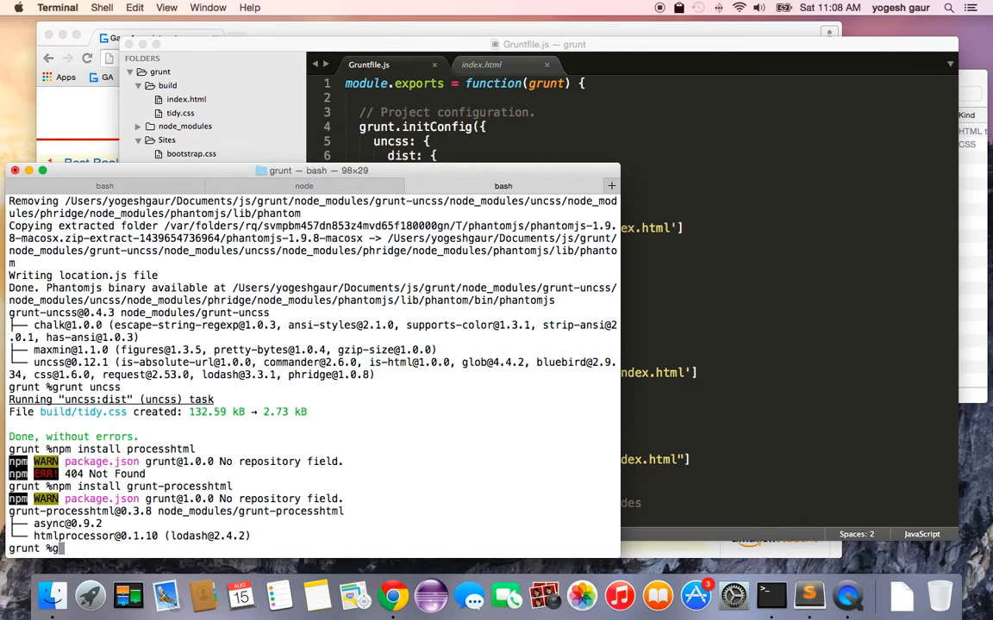
type("proce")
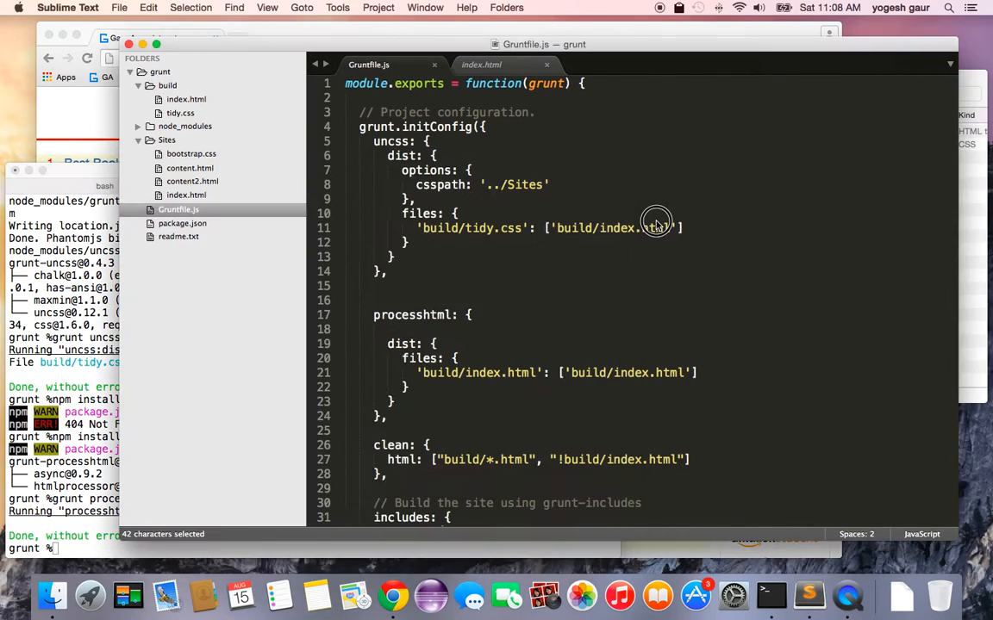
left_click(481, 65)
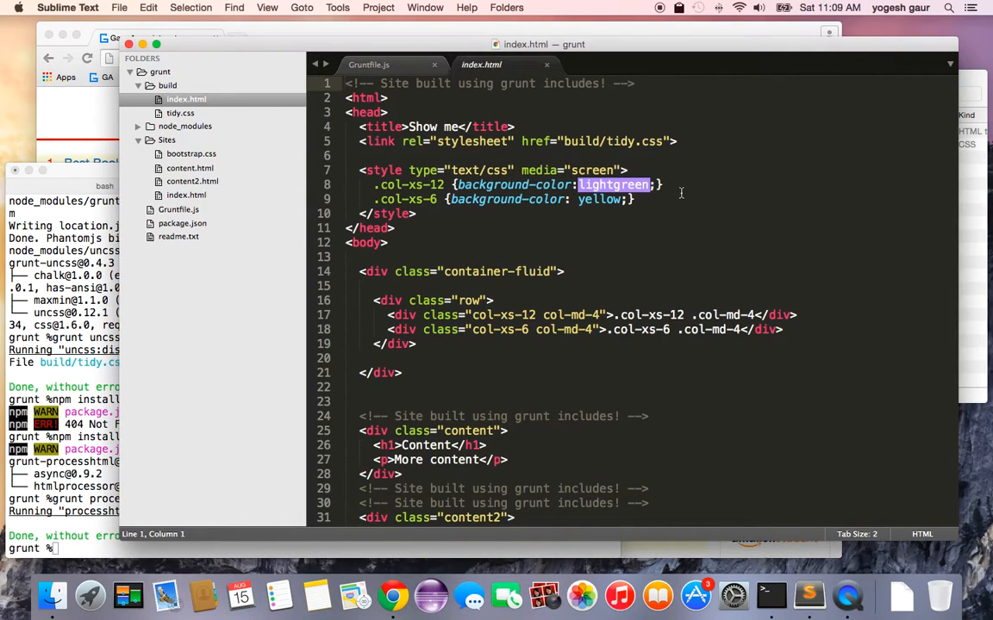
triple_click(517, 141)
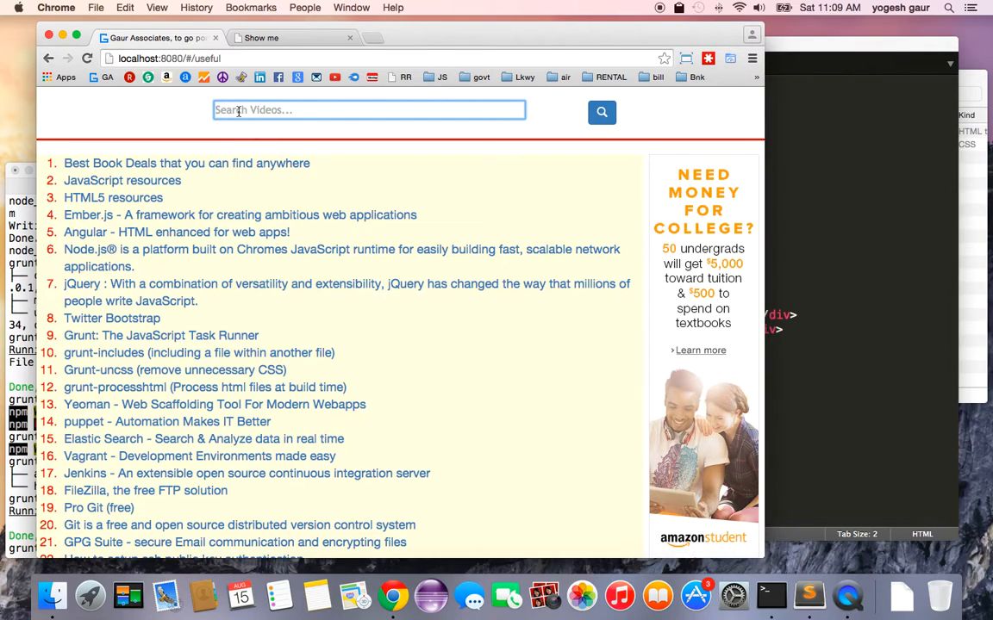
Step: Enter grunt in the Search Videos box on localhost:8080/#/useful and scroll the links
type("g")
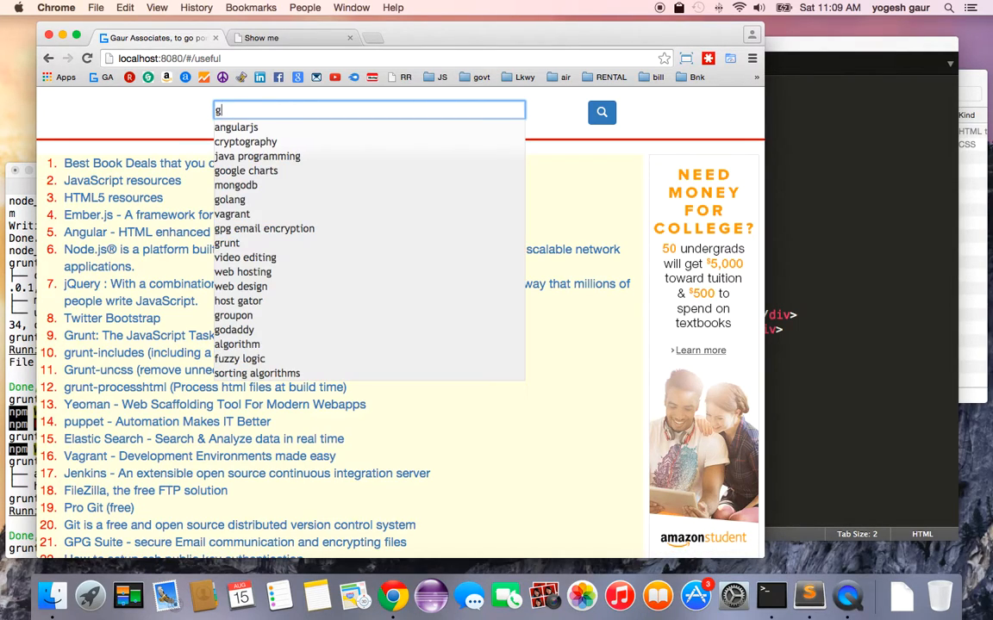
type("runt")
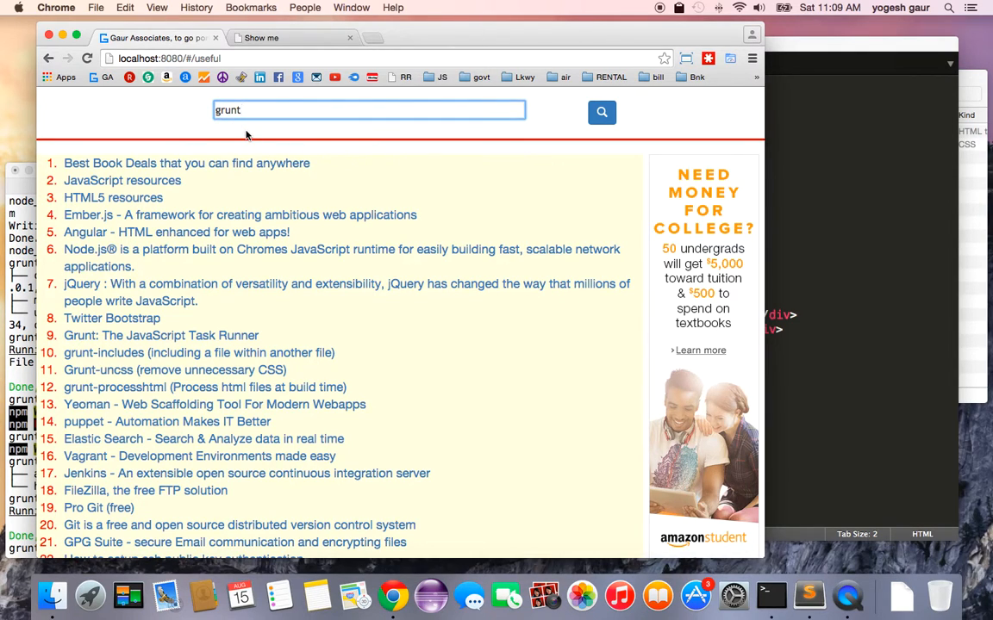
scroll("down", 3)
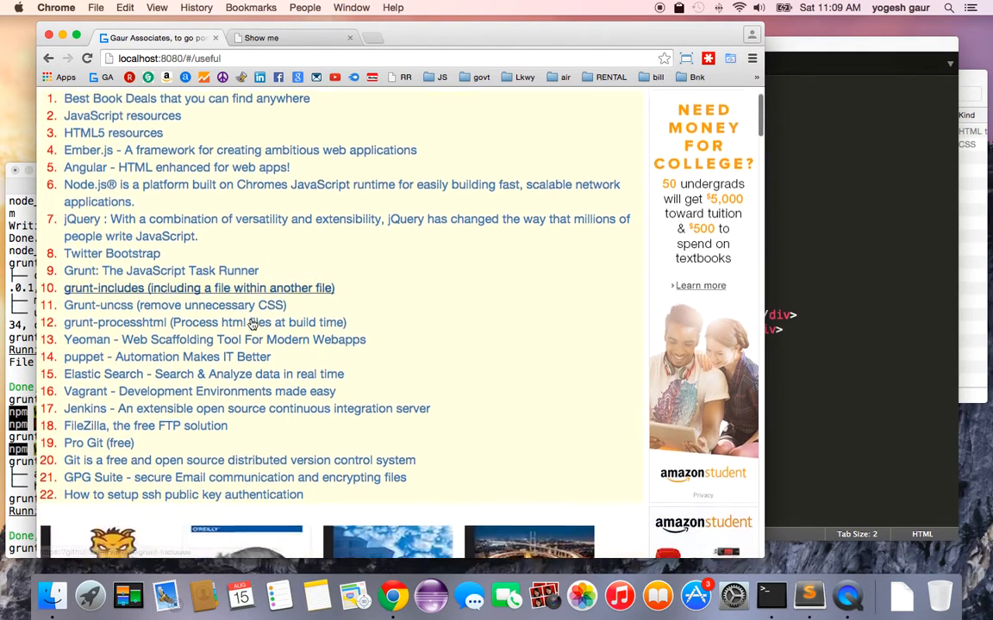
scroll("down", 3)
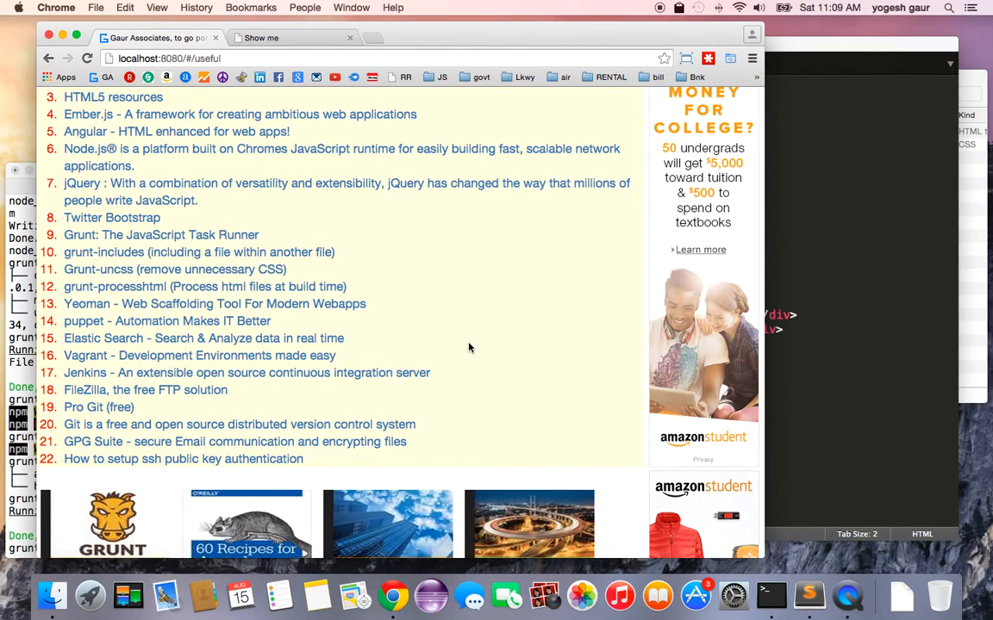
type("grunt")
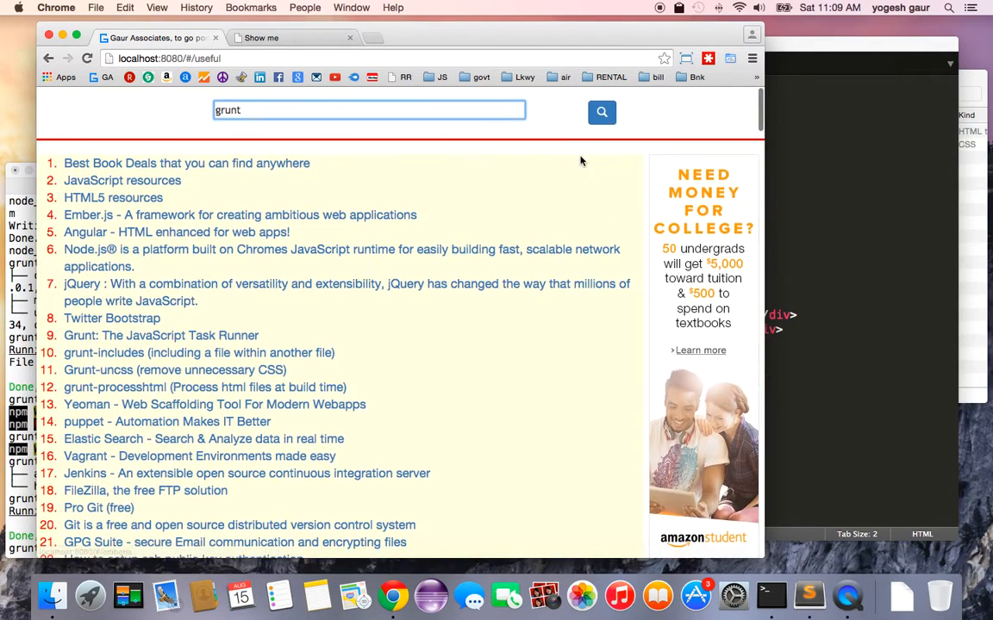